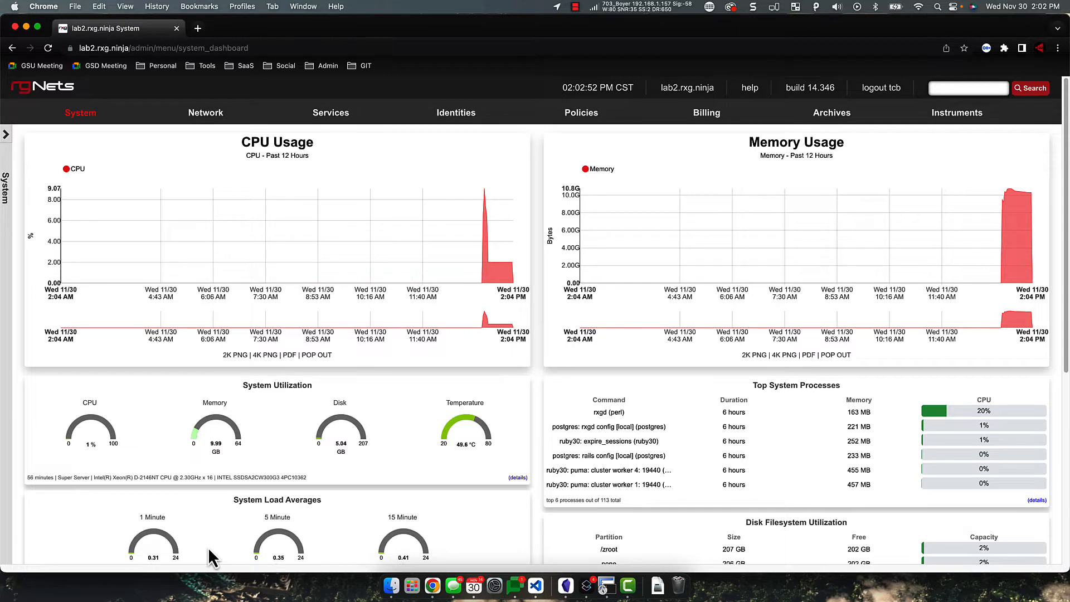
{"action": "mouse_move", "coordinate": [61, 77]}
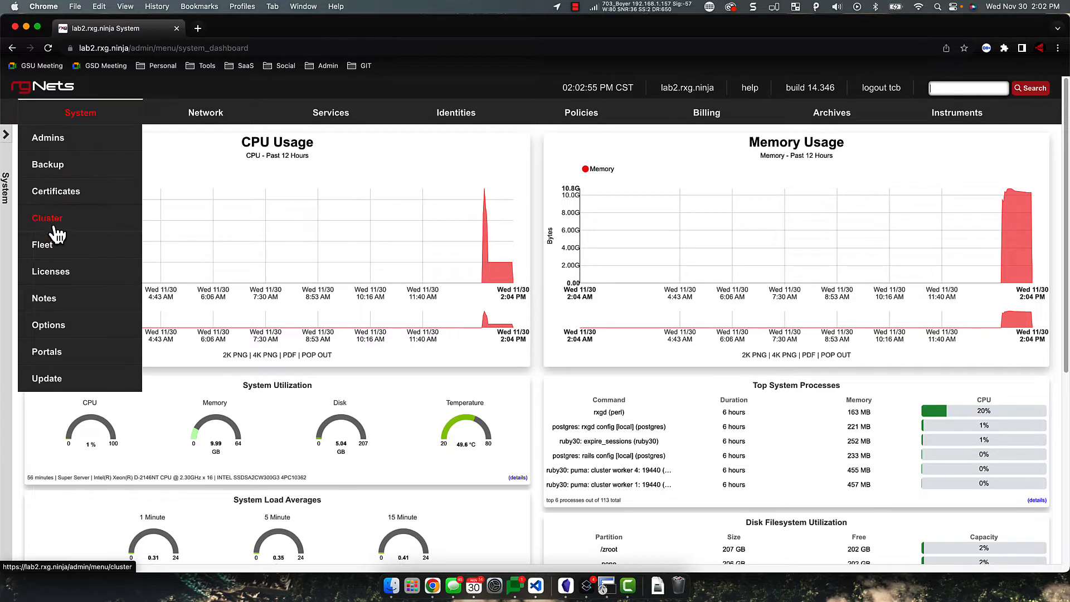
Go to the Cluster management page from the System menu.
{"action": "left_click", "coordinate": [47, 218]}
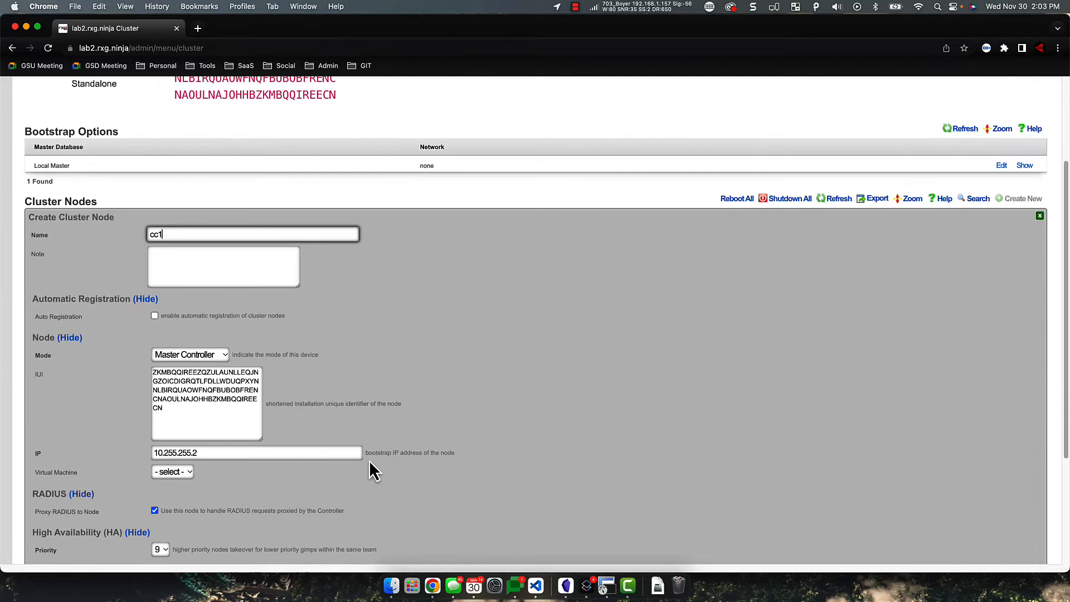
Create master controller cc1 at 10.255.255.2 with auto registration, new nodes permitted, auto approve, DP HA off.
{"action": "left_click", "coordinate": [155, 316]}
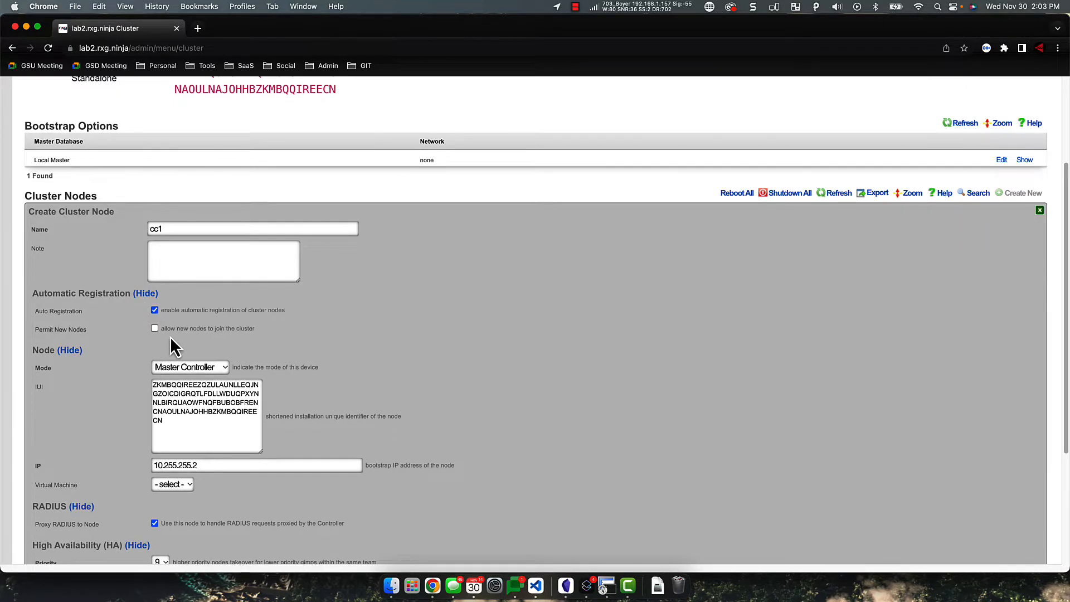
{"action": "left_click", "coordinate": [155, 328]}
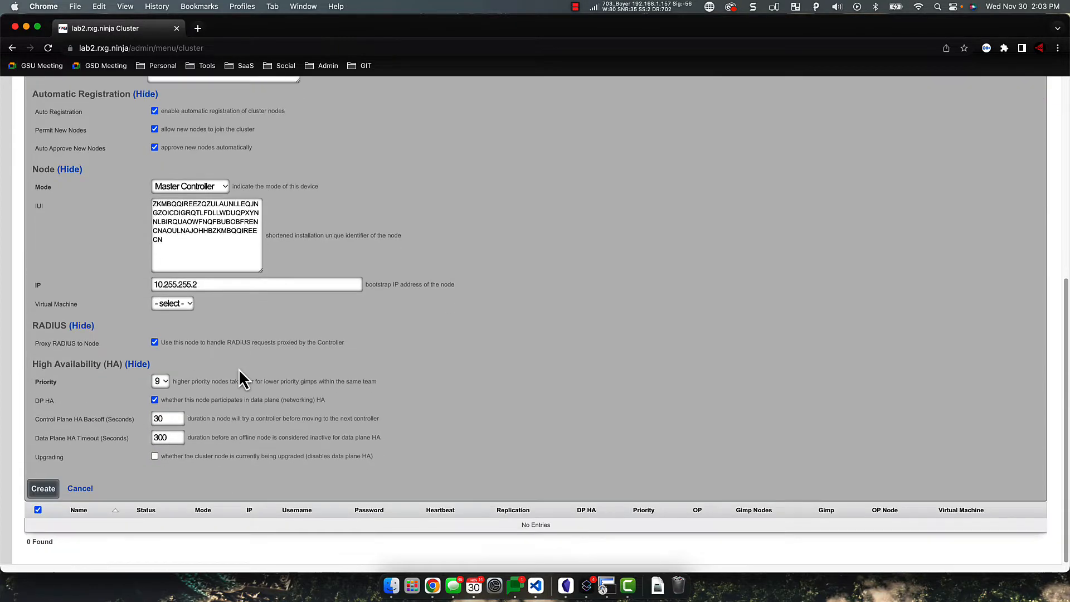
{"action": "mouse_move", "coordinate": [196, 302]}
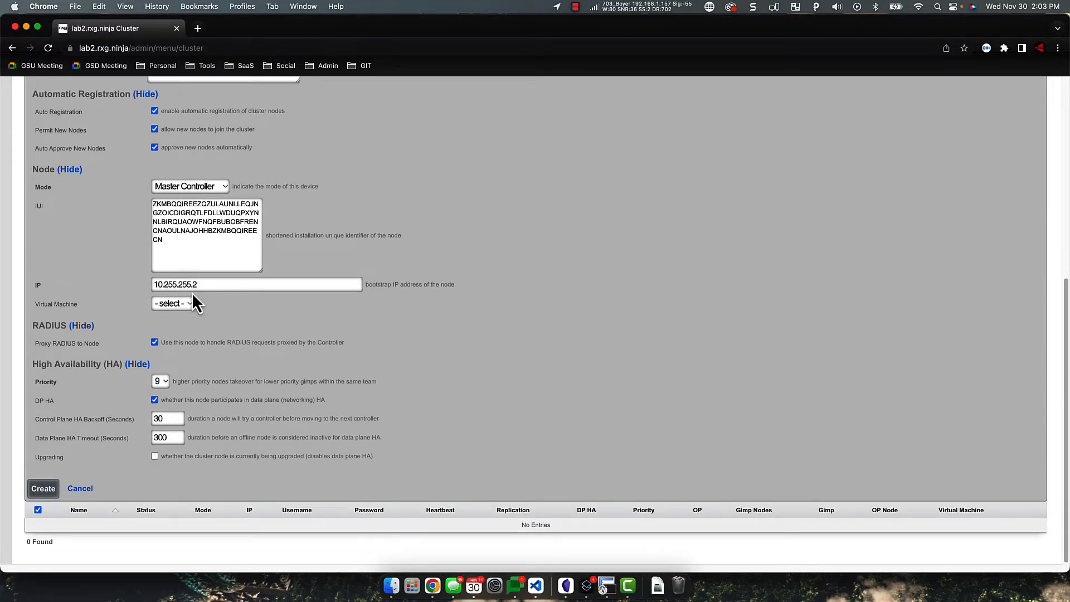
{"action": "mouse_move", "coordinate": [198, 327]}
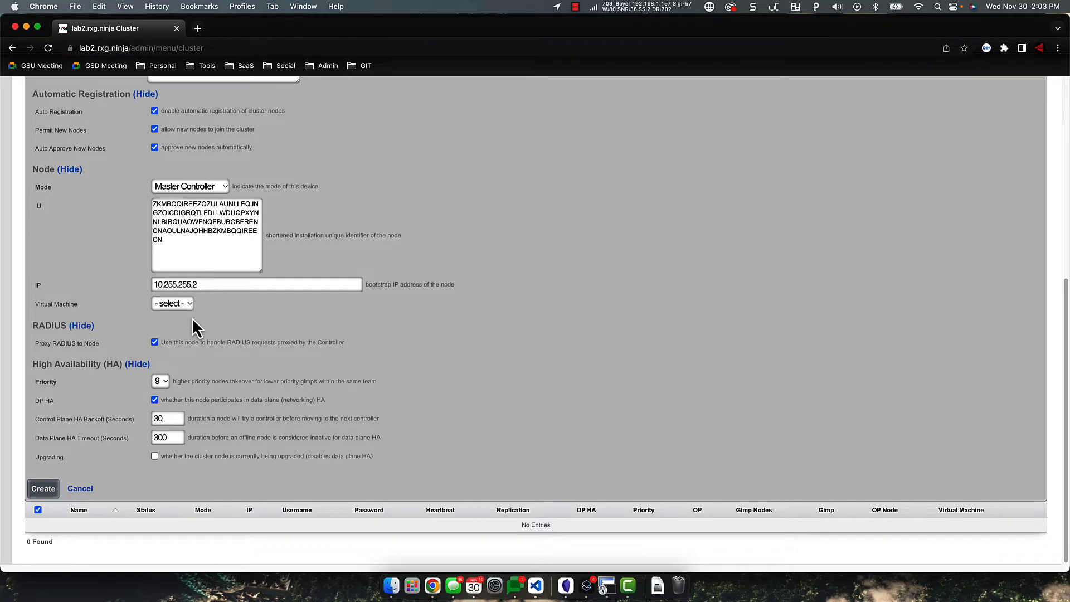
{"action": "left_click", "coordinate": [154, 400]}
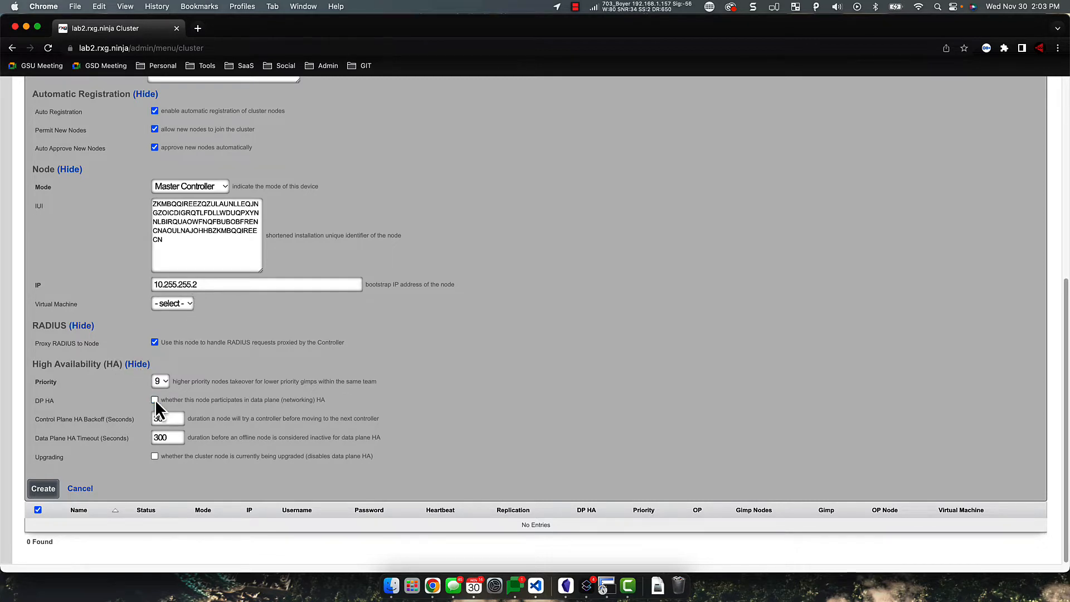
{"action": "left_click", "coordinate": [43, 488]}
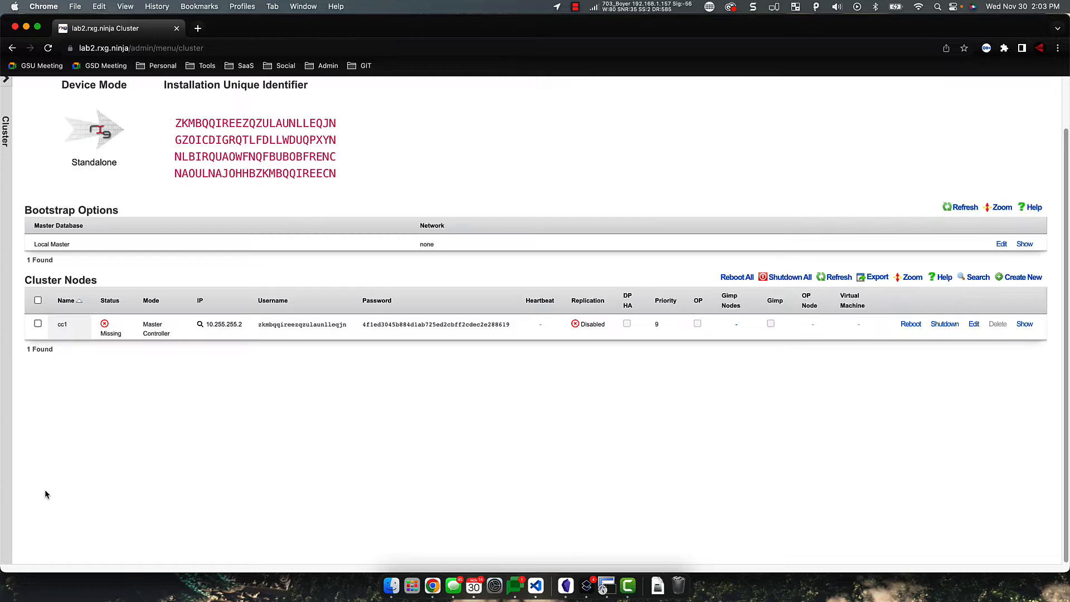
{"action": "left_click", "coordinate": [838, 277]}
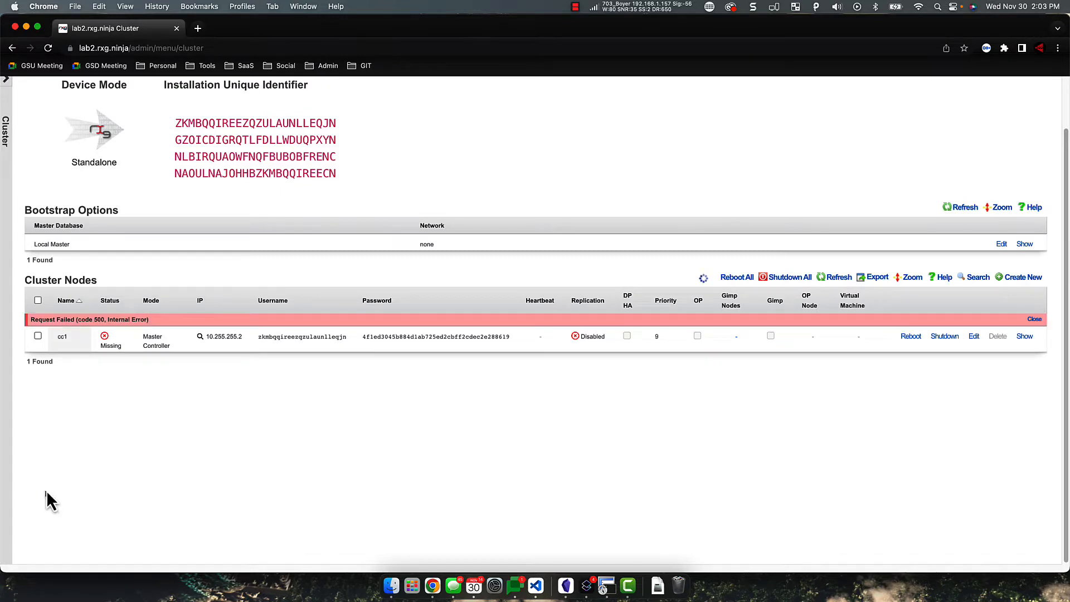
Return to the Cluster page, where cc1 now shows Active as Master Cluster Controller.
{"action": "left_click", "coordinate": [80, 113]}
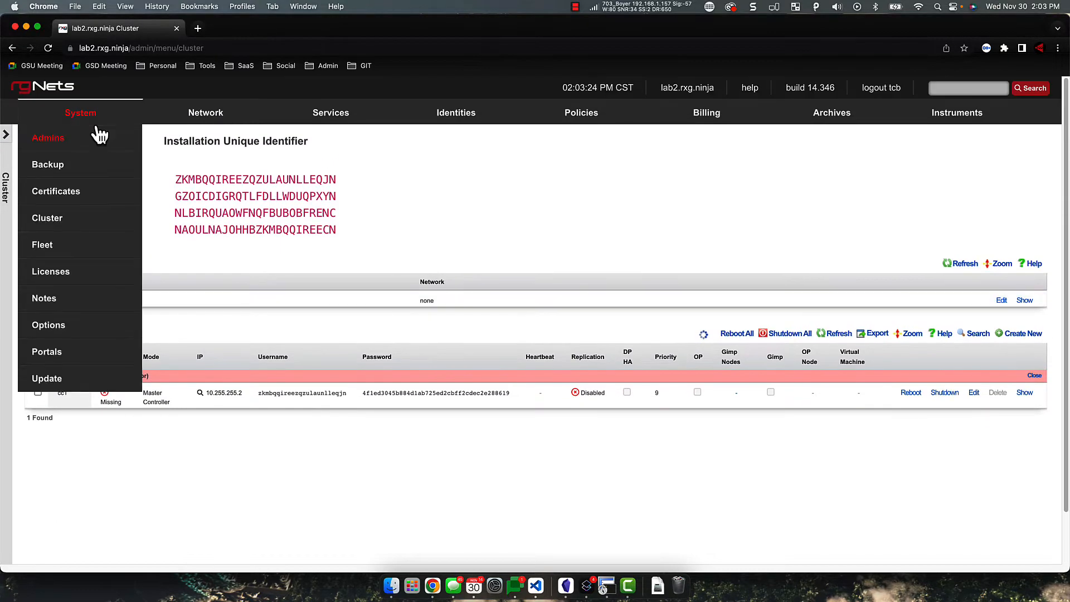
{"action": "mouse_move", "coordinate": [80, 112]}
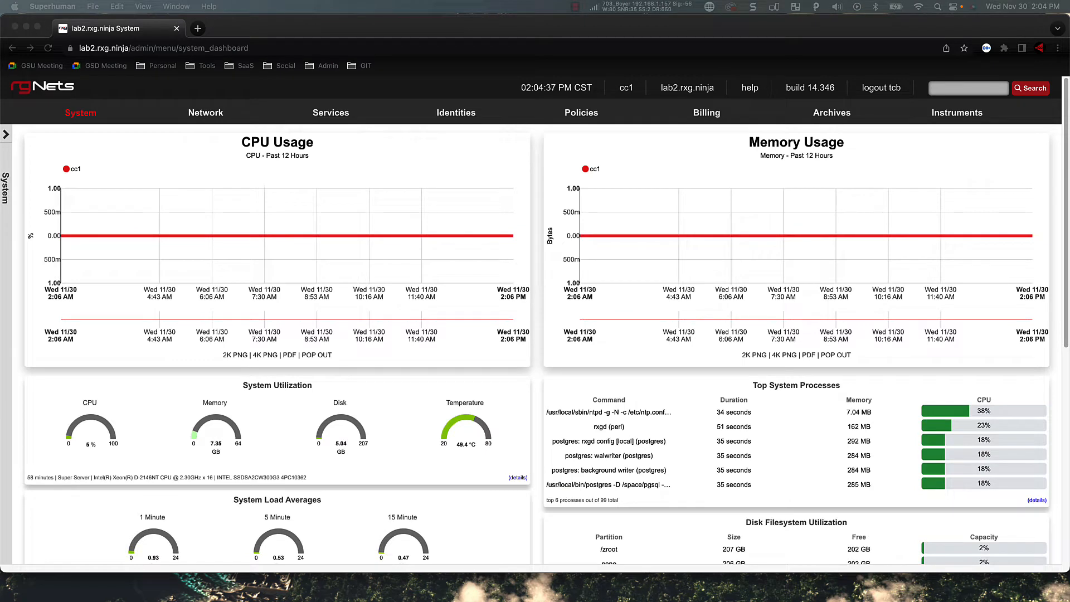
{"action": "left_click", "coordinate": [80, 112]}
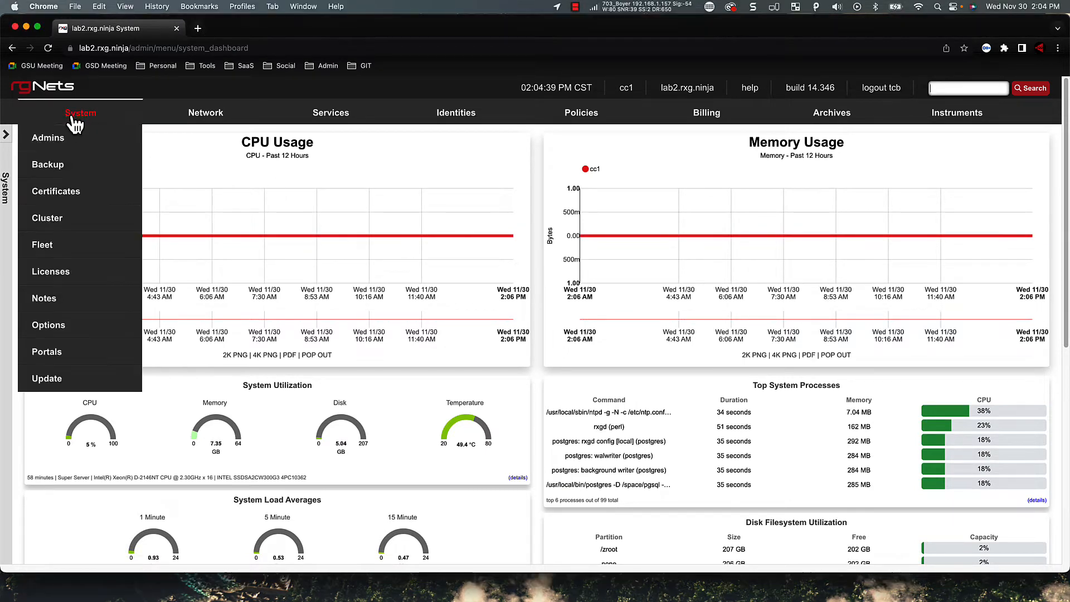
{"action": "left_click", "coordinate": [47, 217]}
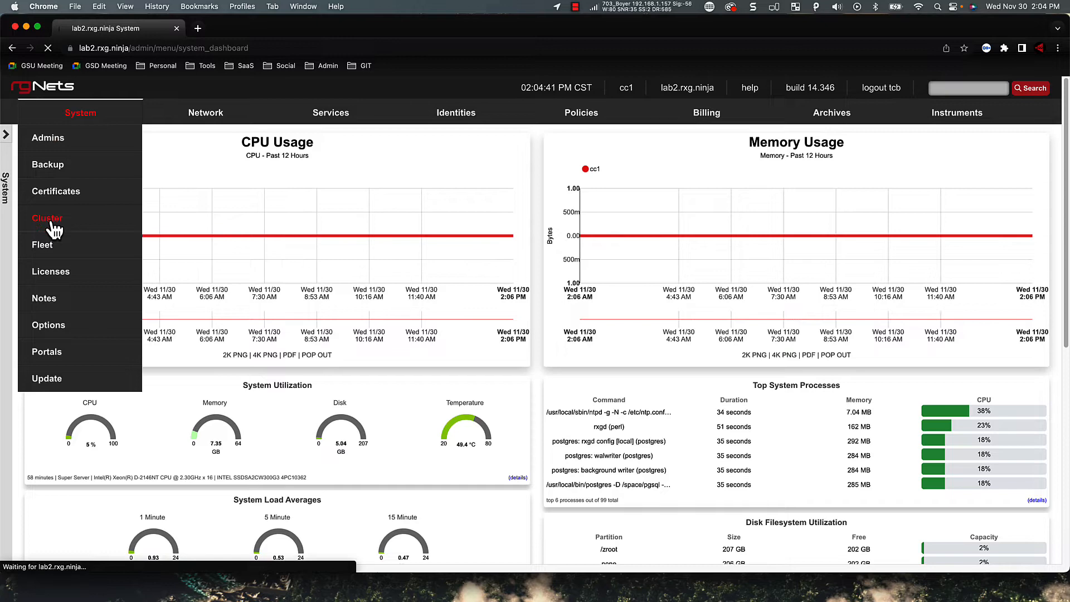
{"action": "left_click", "coordinate": [47, 218]}
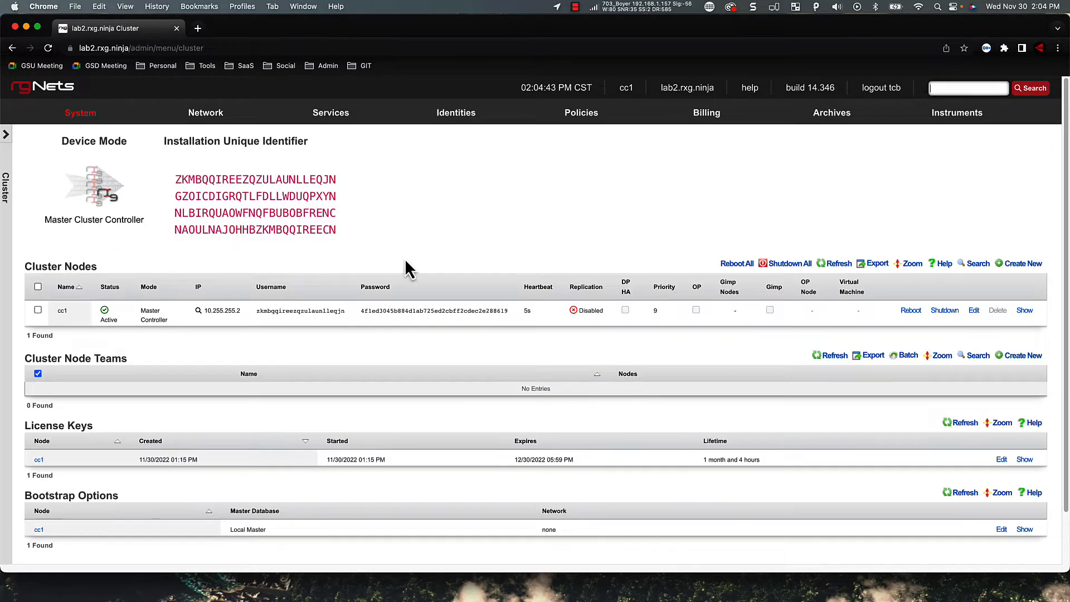
{"action": "mouse_move", "coordinate": [1023, 263]}
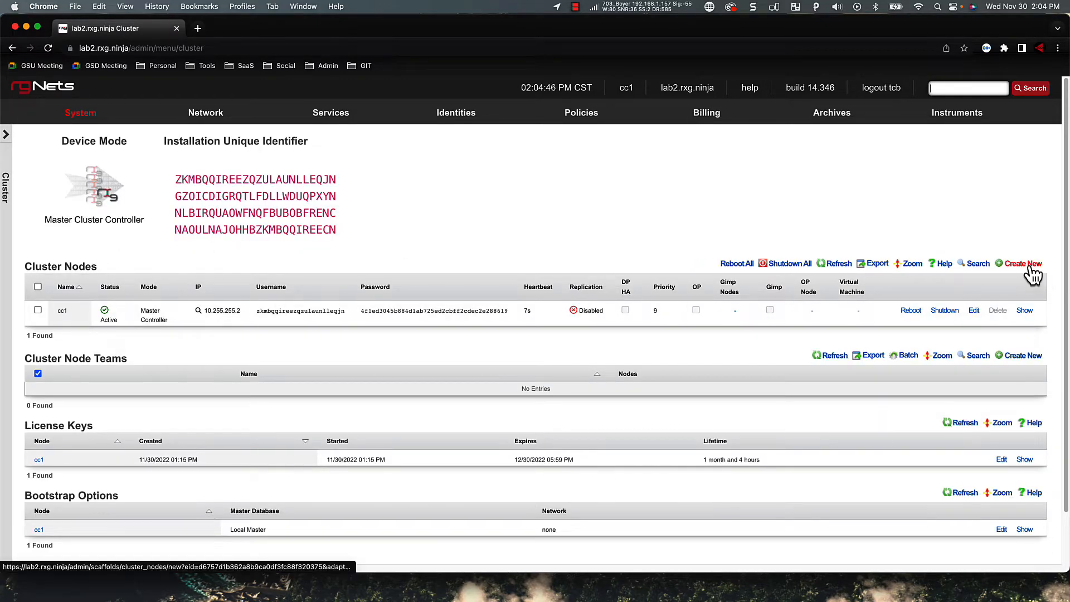
Create cluster node lab3 as a pending Data Node at 10.255.255.3 with DP HA off.
{"action": "left_click", "coordinate": [1022, 263]}
{"action": "type", "text": "lab3"}
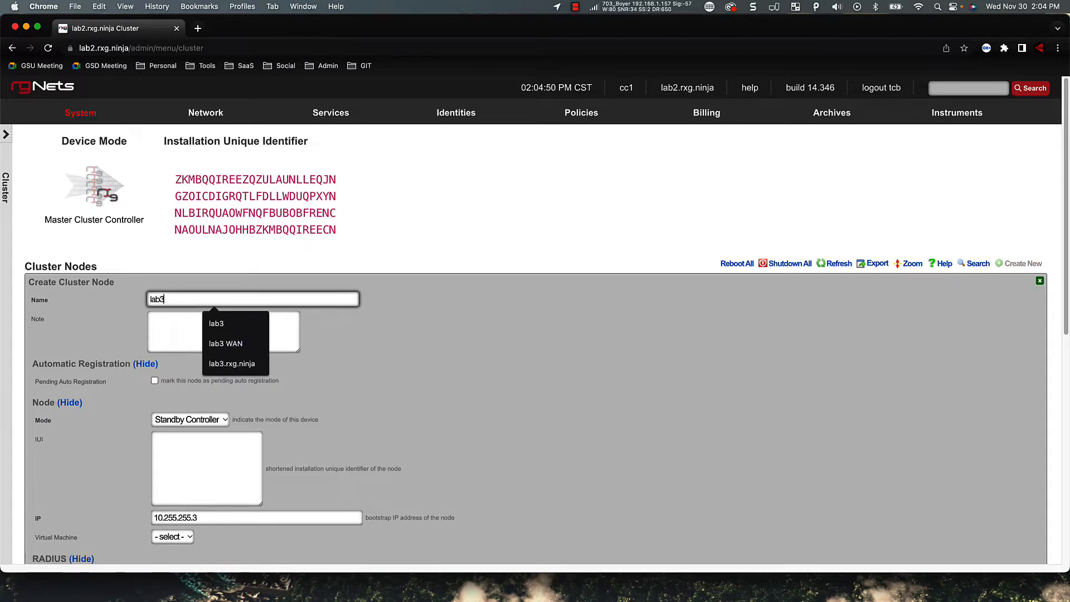
{"action": "left_click", "coordinate": [224, 332]}
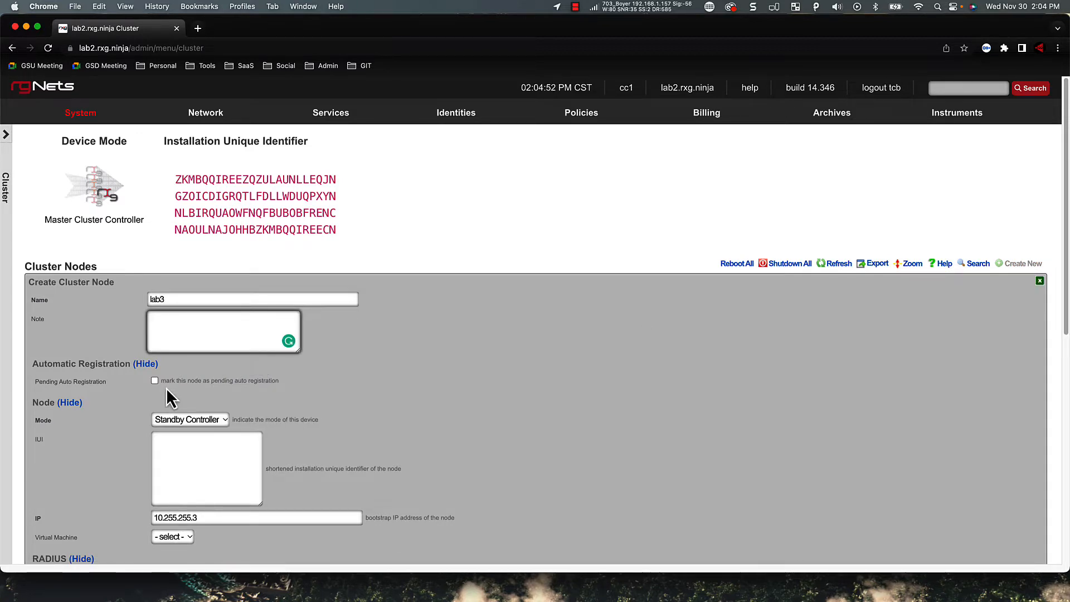
{"action": "left_click", "coordinate": [155, 380]}
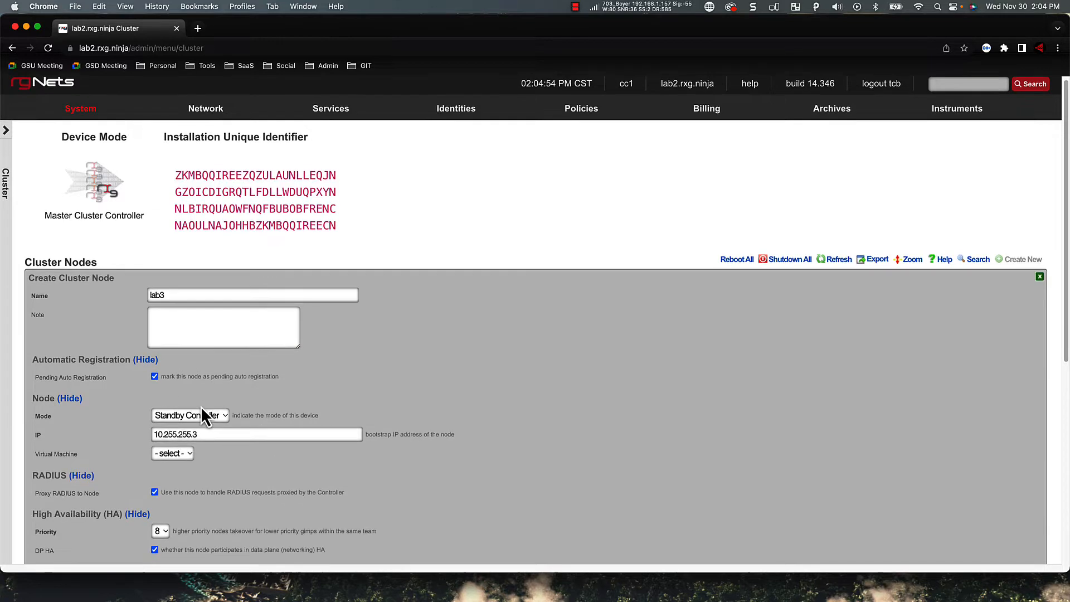
{"action": "scroll", "scroll_direction": "down", "scroll_amount": 3}
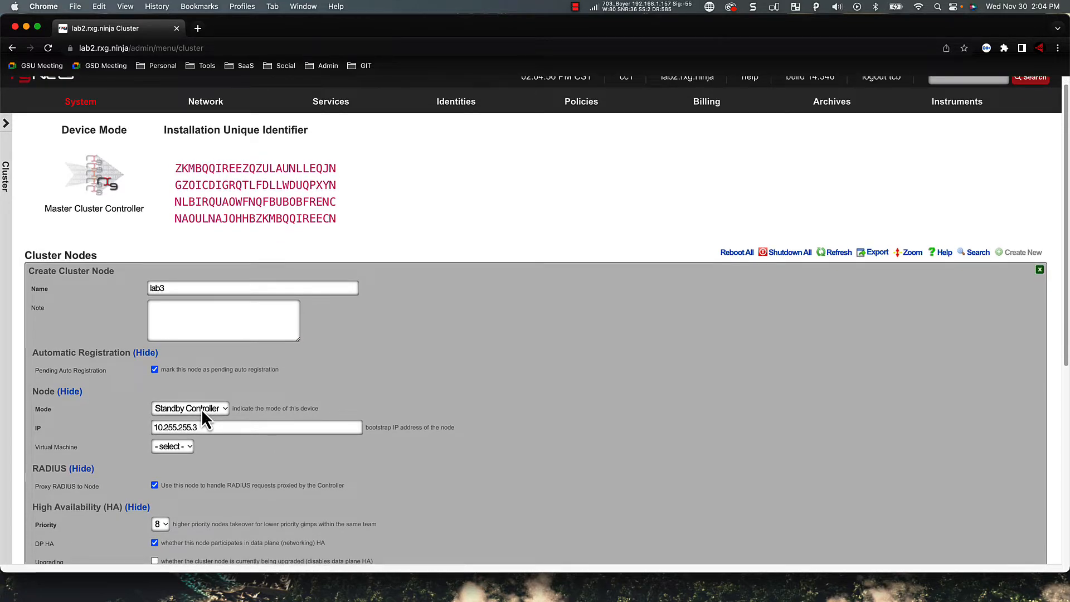
{"action": "left_click", "coordinate": [189, 408]}
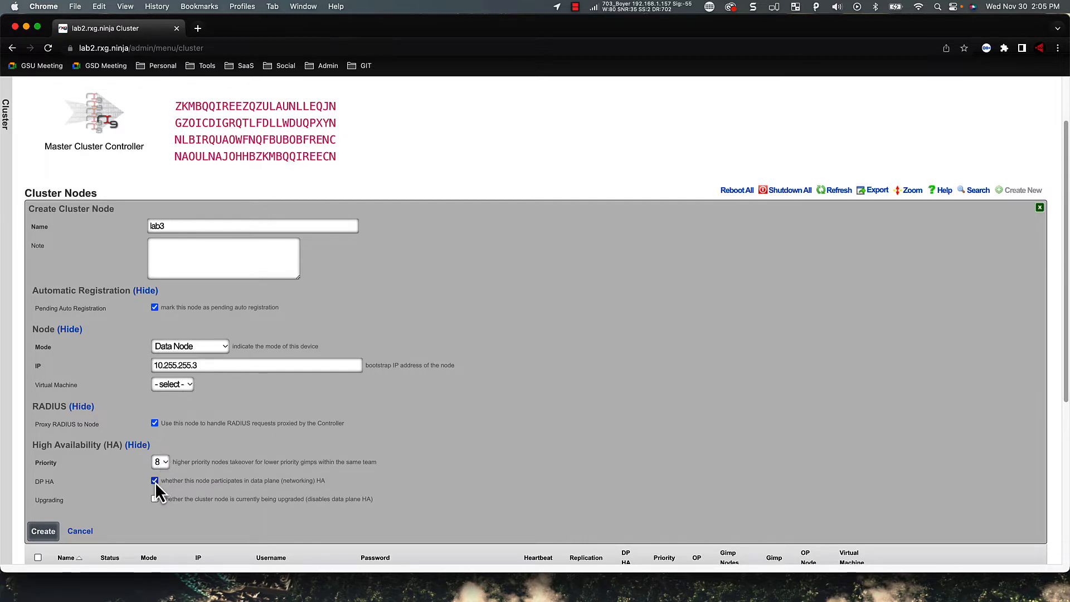
{"action": "left_click", "coordinate": [155, 480]}
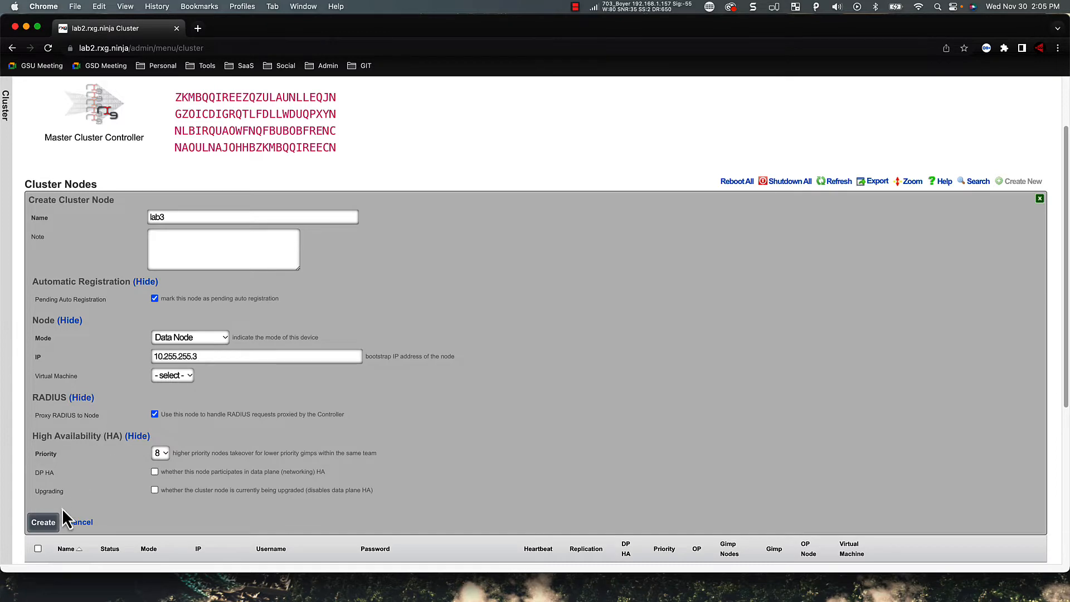
{"action": "left_click", "coordinate": [42, 521]}
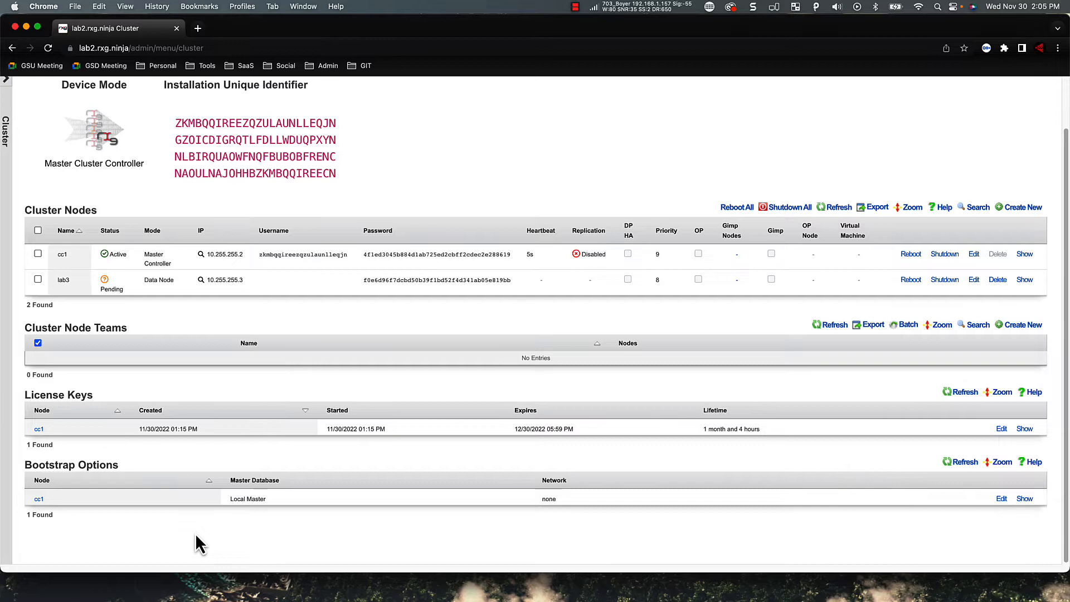
Go to the Virtualization page from the Services menu.
{"action": "scroll", "scroll_direction": "up", "scroll_amount": 3}
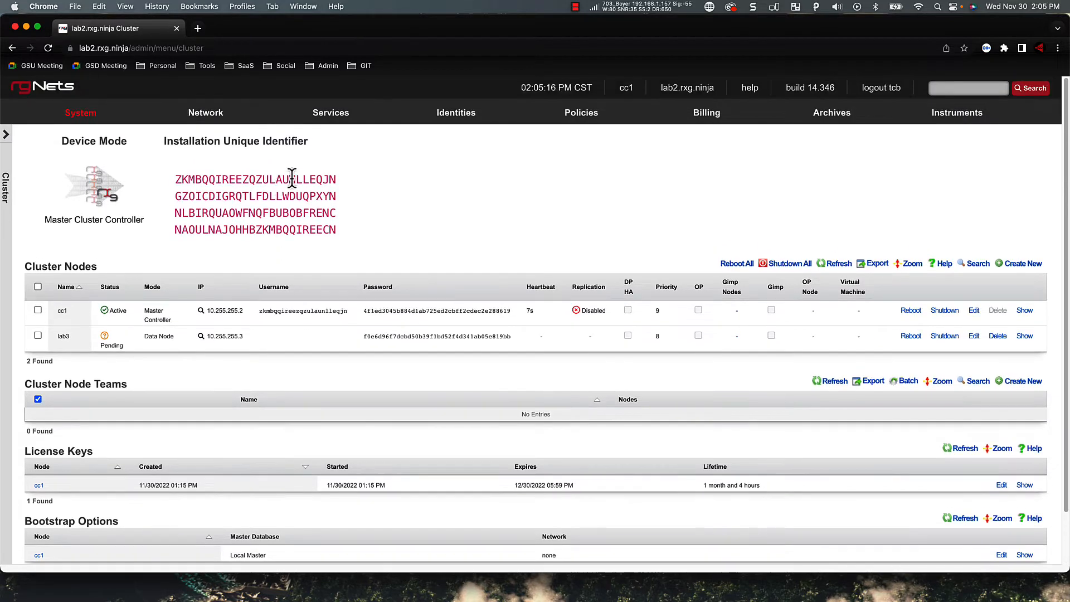
{"action": "left_click", "coordinate": [331, 113]}
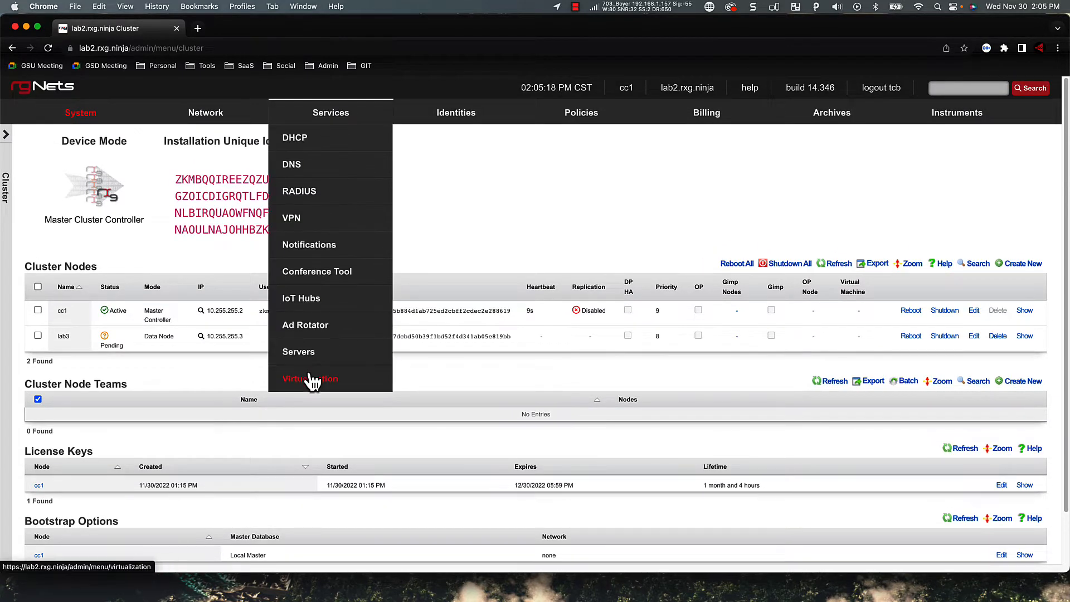
{"action": "left_click", "coordinate": [311, 378]}
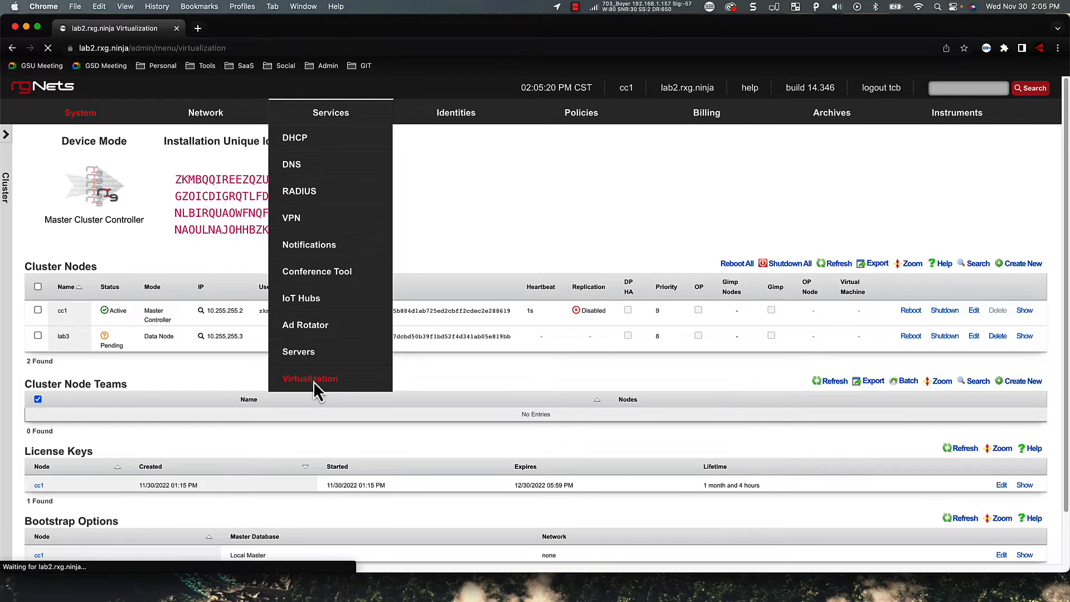
{"action": "left_click", "coordinate": [310, 378]}
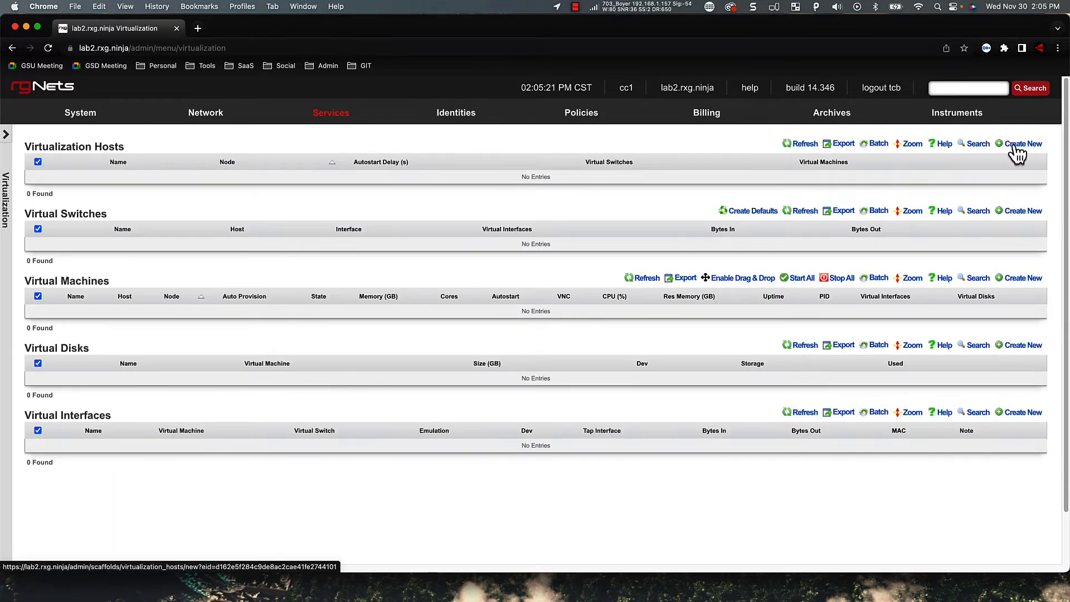
Create virtualization host1 on node cc1 with its eight virtual switches, and refresh the switch list.
{"action": "left_click", "coordinate": [1023, 144]}
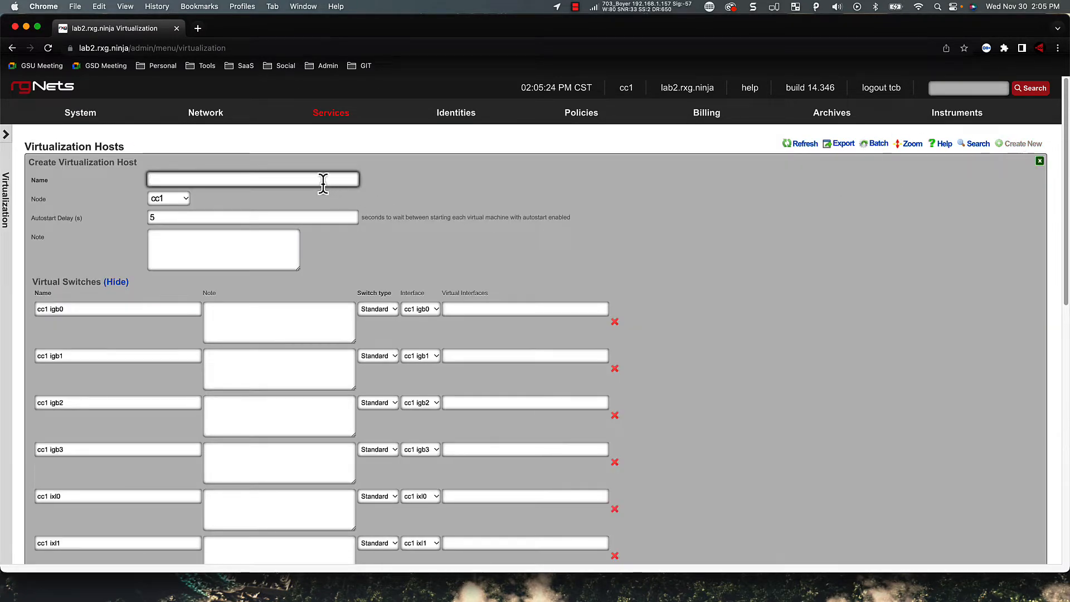
{"action": "type", "text": "cc1"}
{"action": "type", "text": "host"}
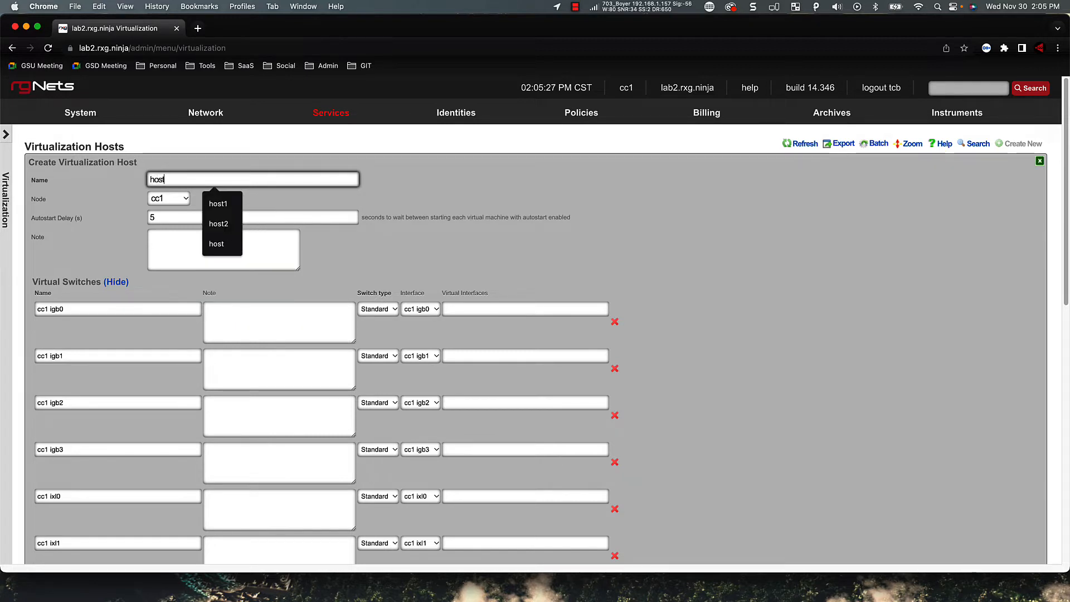
{"action": "left_click", "coordinate": [217, 202]}
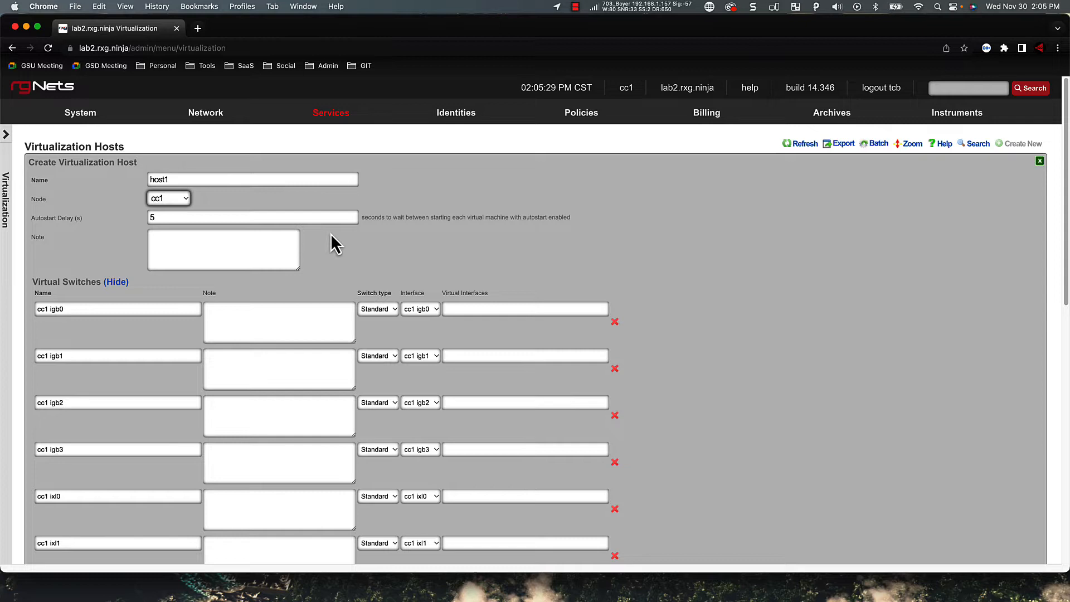
{"action": "scroll", "scroll_direction": "down", "scroll_amount": 3}
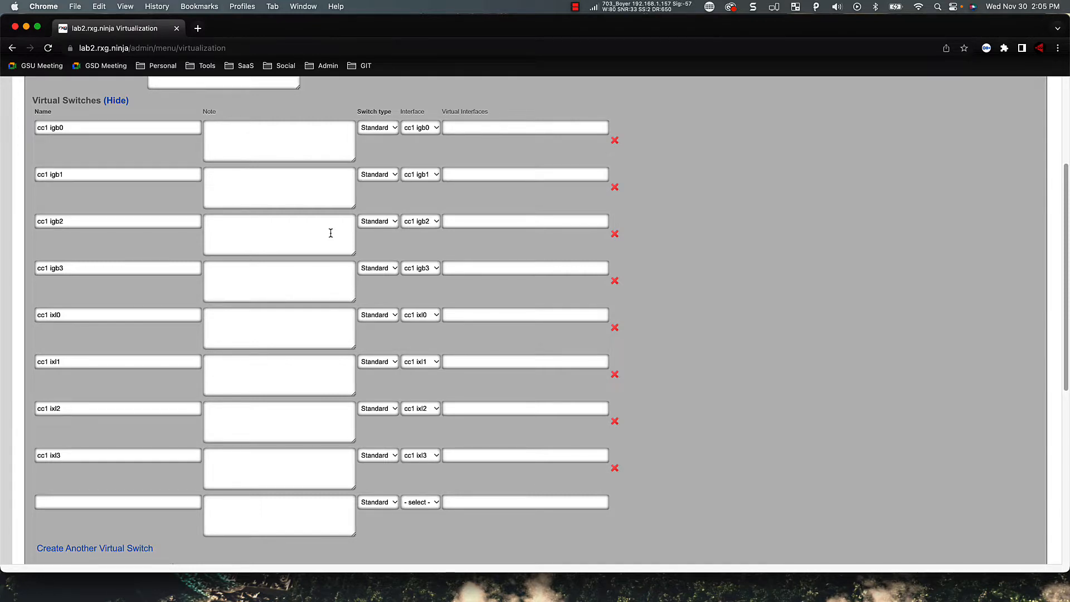
{"action": "scroll", "scroll_direction": "down", "scroll_amount": 3}
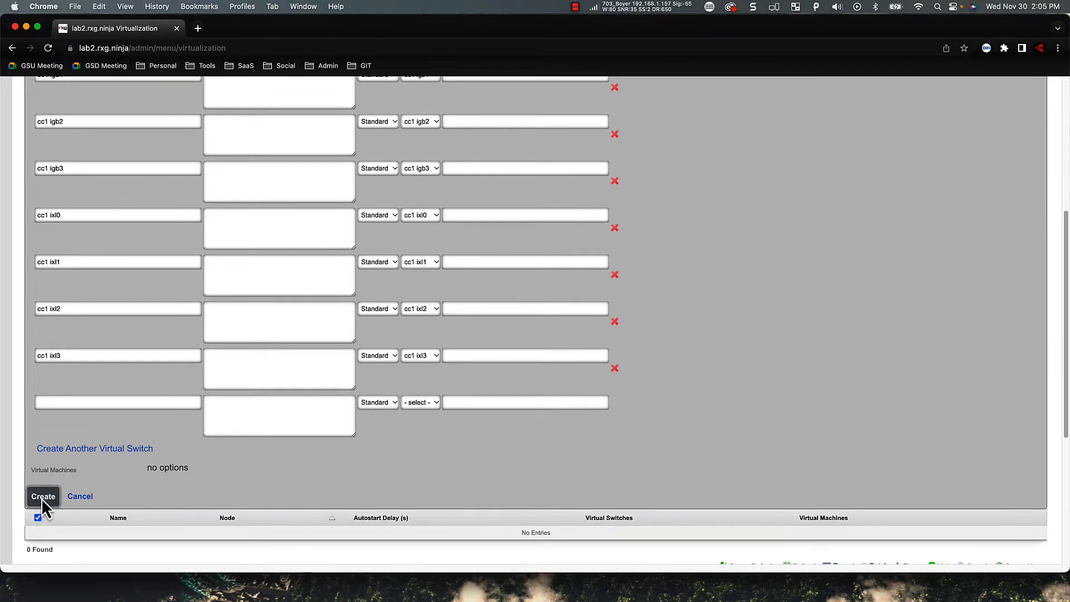
{"action": "left_click", "coordinate": [43, 496]}
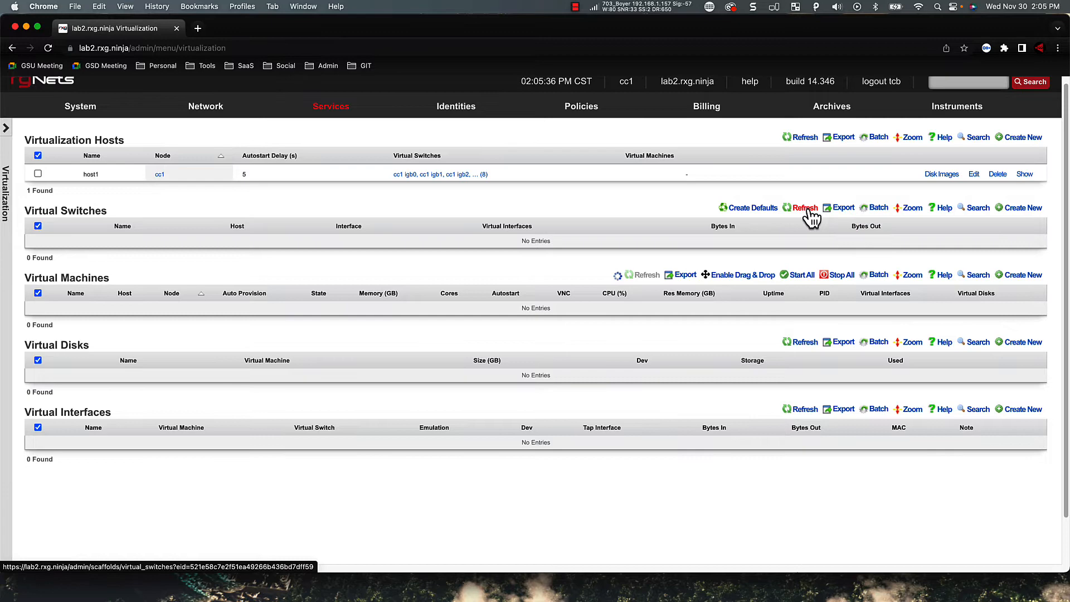
{"action": "left_click", "coordinate": [804, 207]}
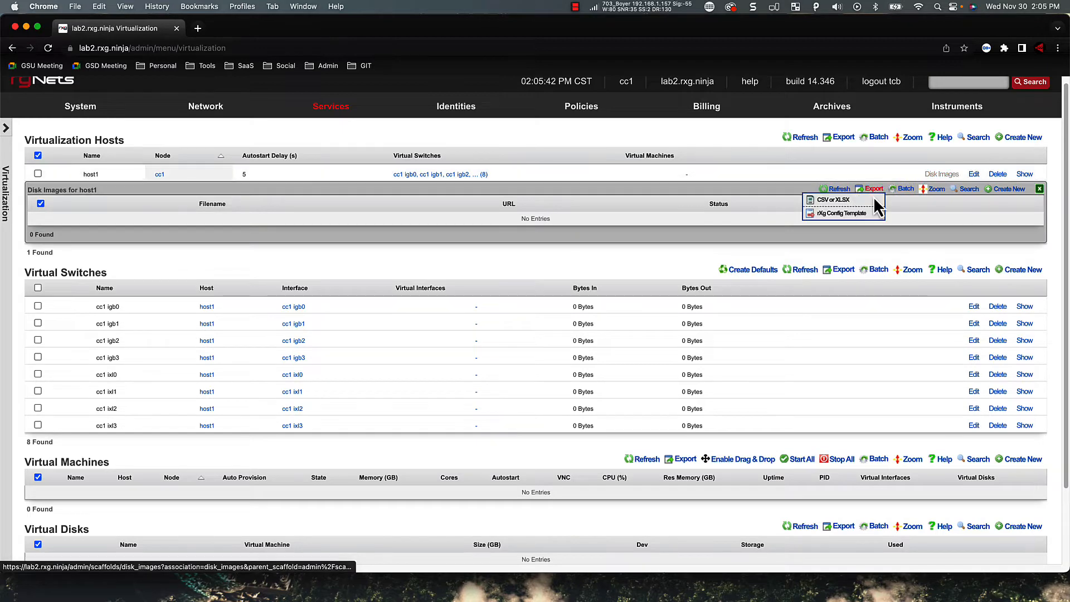
Upload the rXg installer ISO to host1 as disk image 14346.iso.
{"action": "left_click", "coordinate": [1008, 188]}
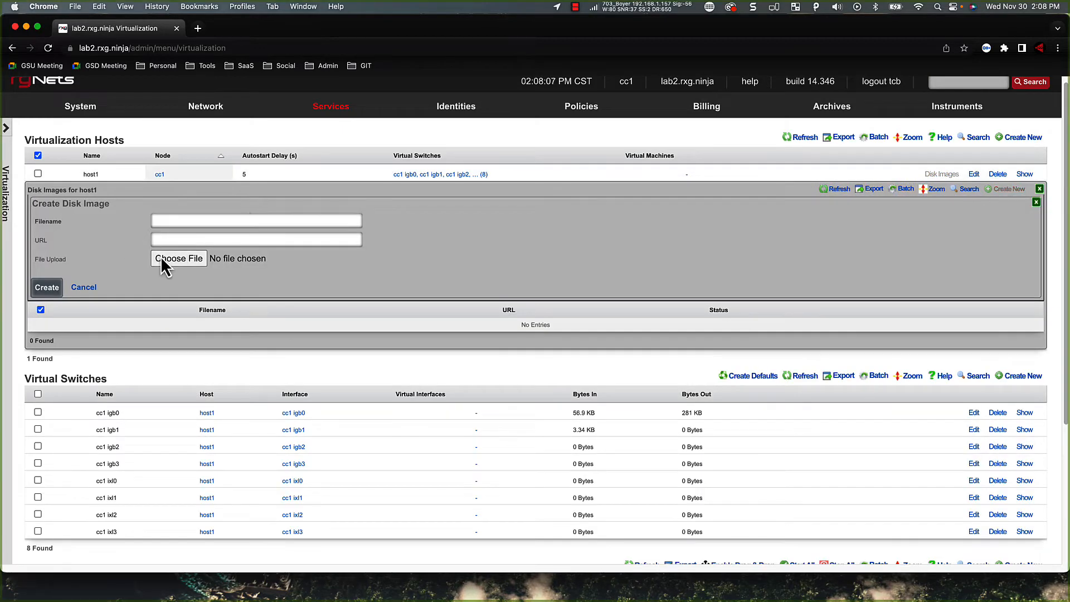
{"action": "left_click", "coordinate": [178, 258]}
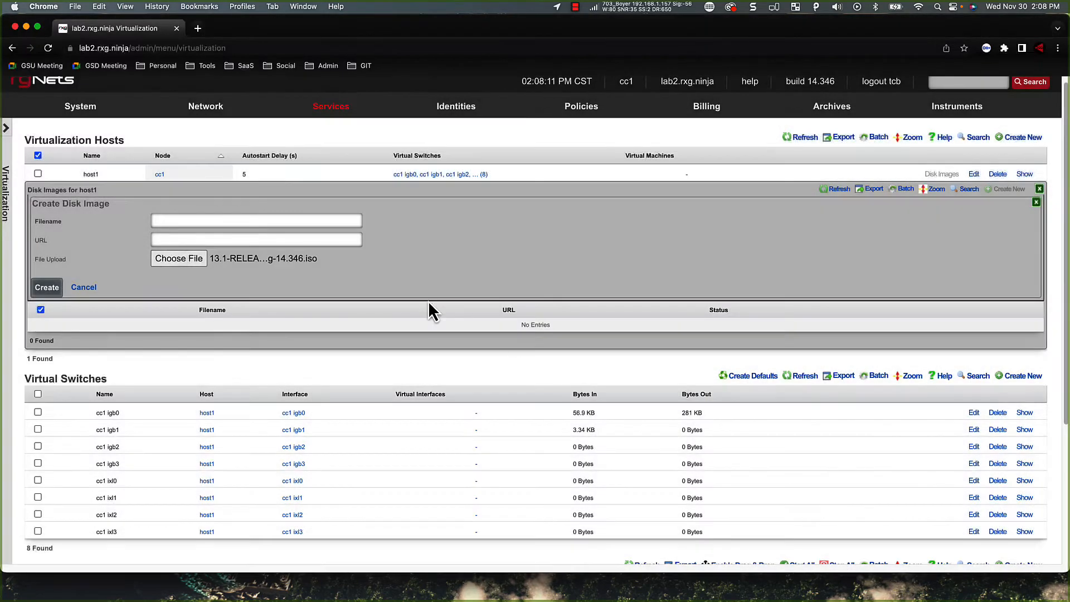
{"action": "left_click", "coordinate": [257, 220]}
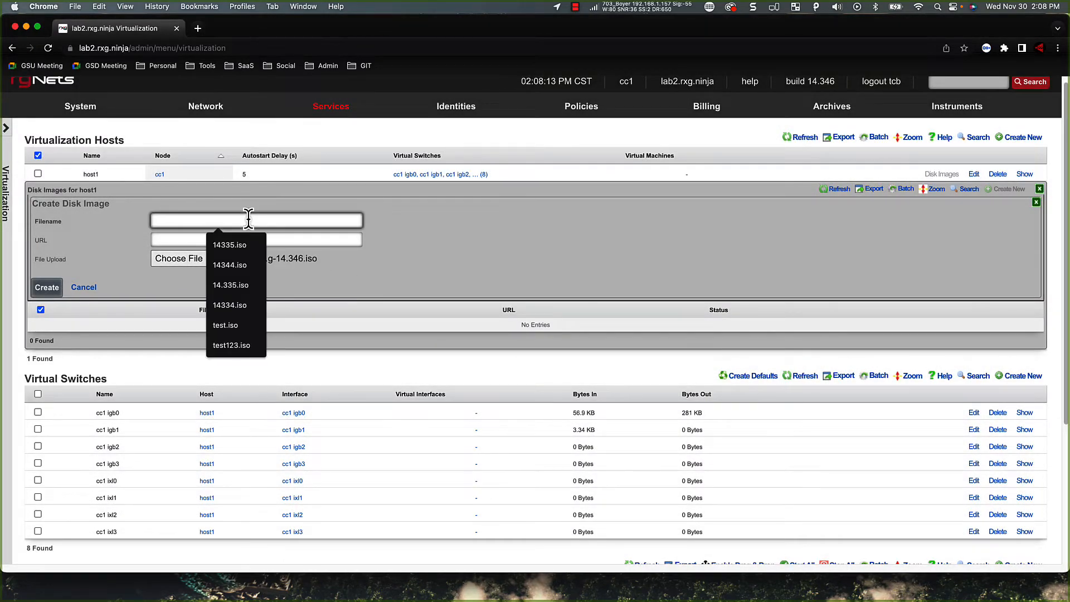
{"action": "type", "text": "14346"}
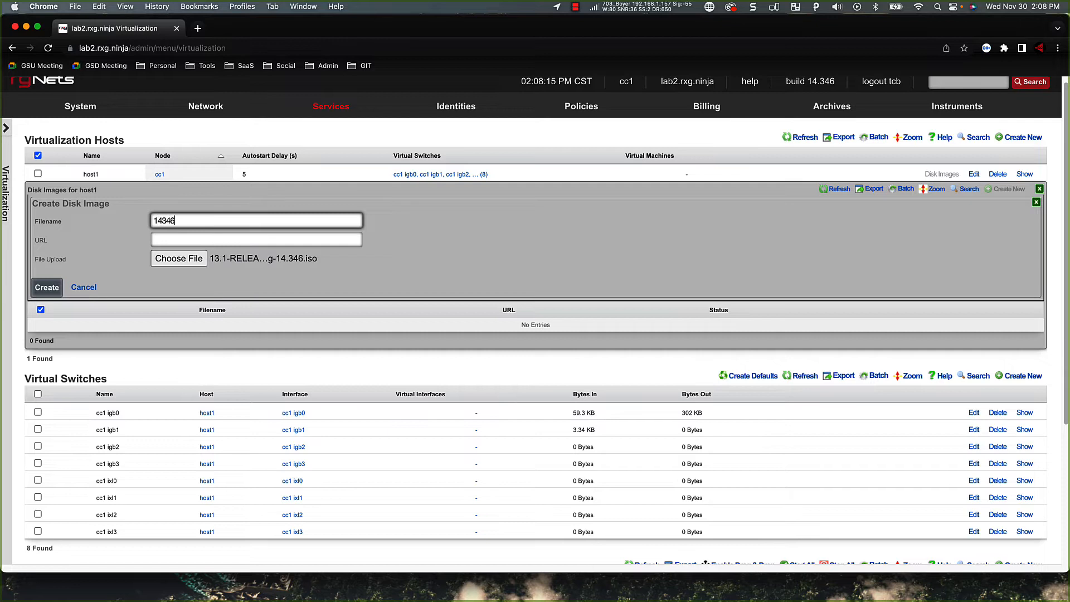
{"action": "type", "text": ".iso"}
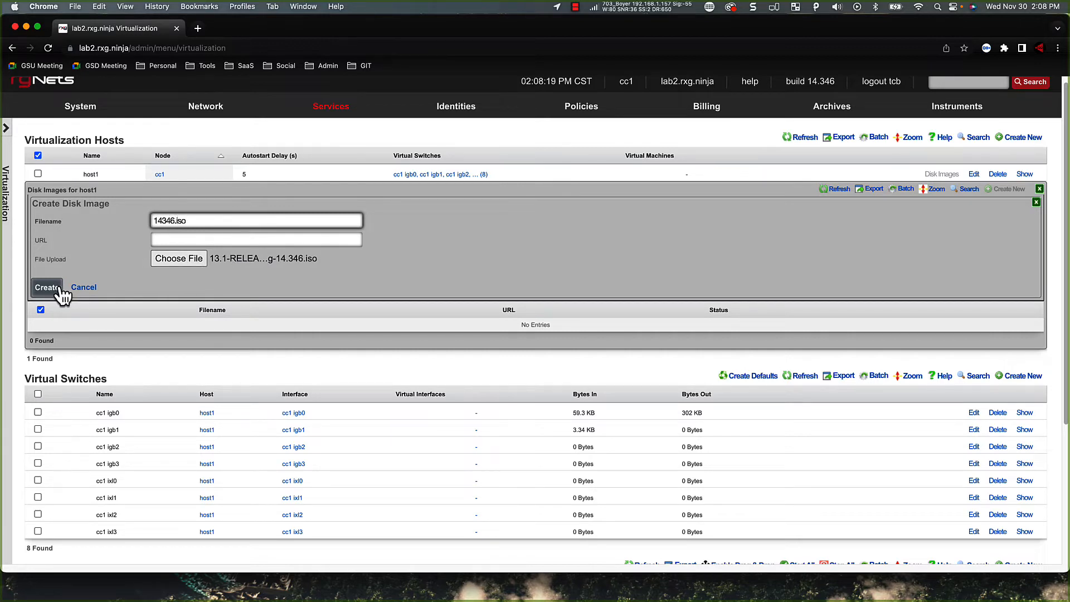
{"action": "left_click", "coordinate": [47, 286]}
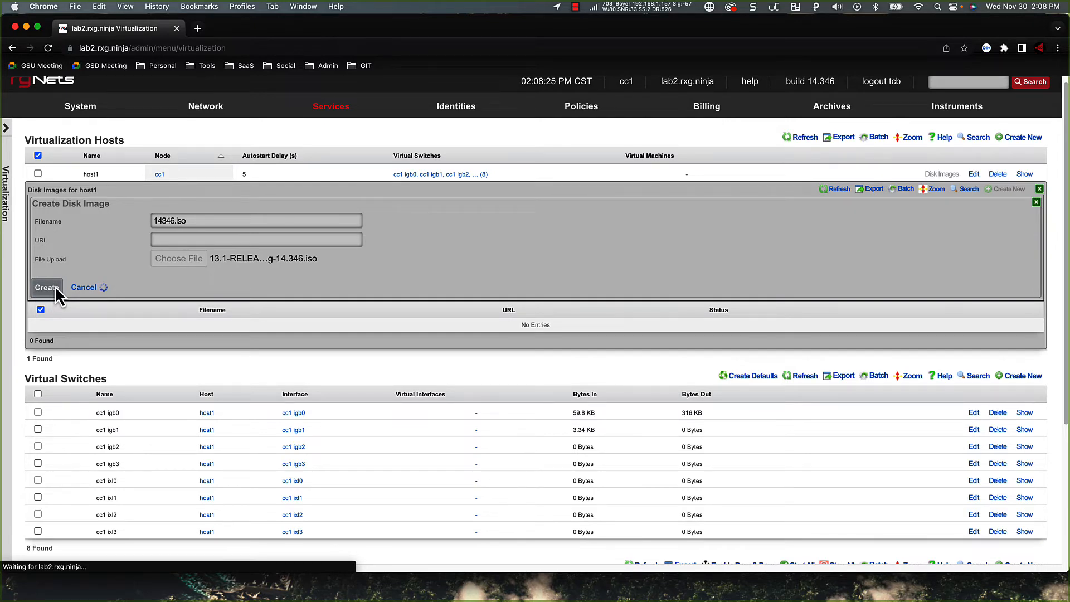
{"action": "left_click", "coordinate": [47, 286]}
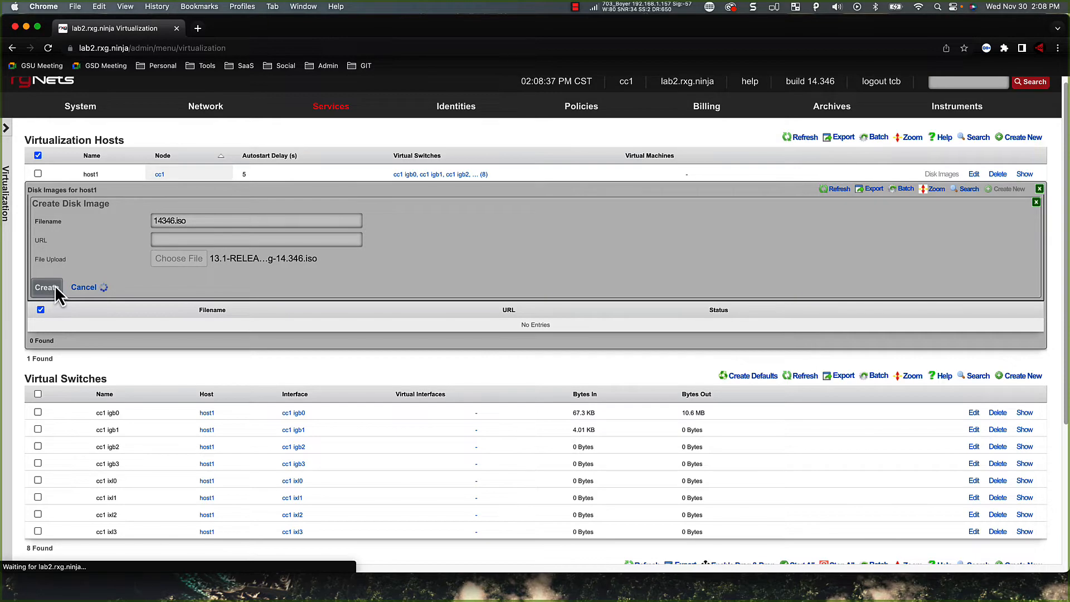
{"action": "left_click", "coordinate": [46, 286]}
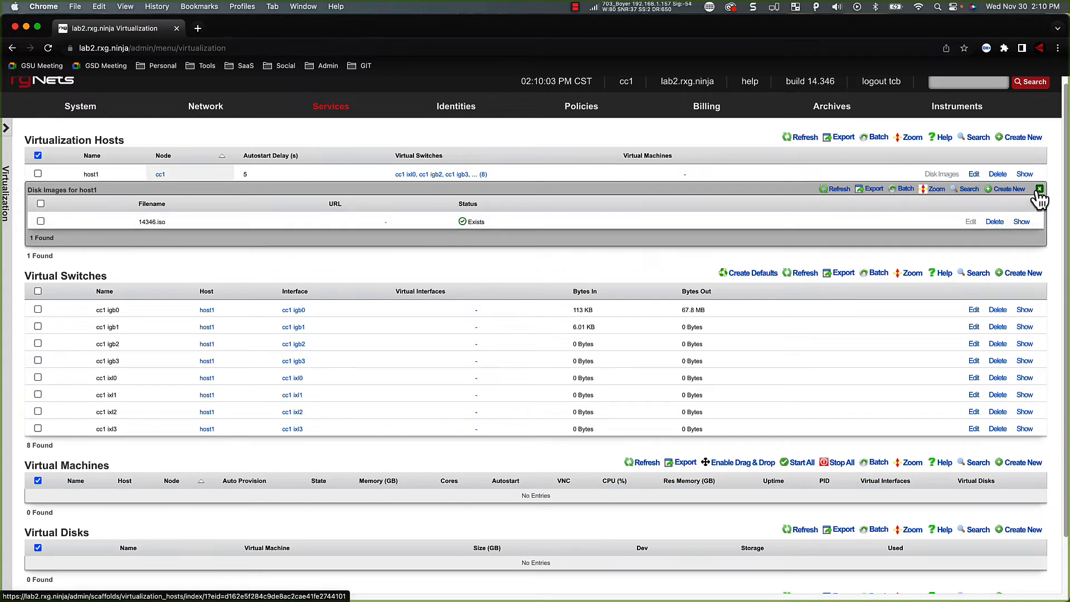
Start a new VM named lab3 tied to cluster node lab3 with Auto Provision enabled.
{"action": "left_click", "coordinate": [1038, 189]}
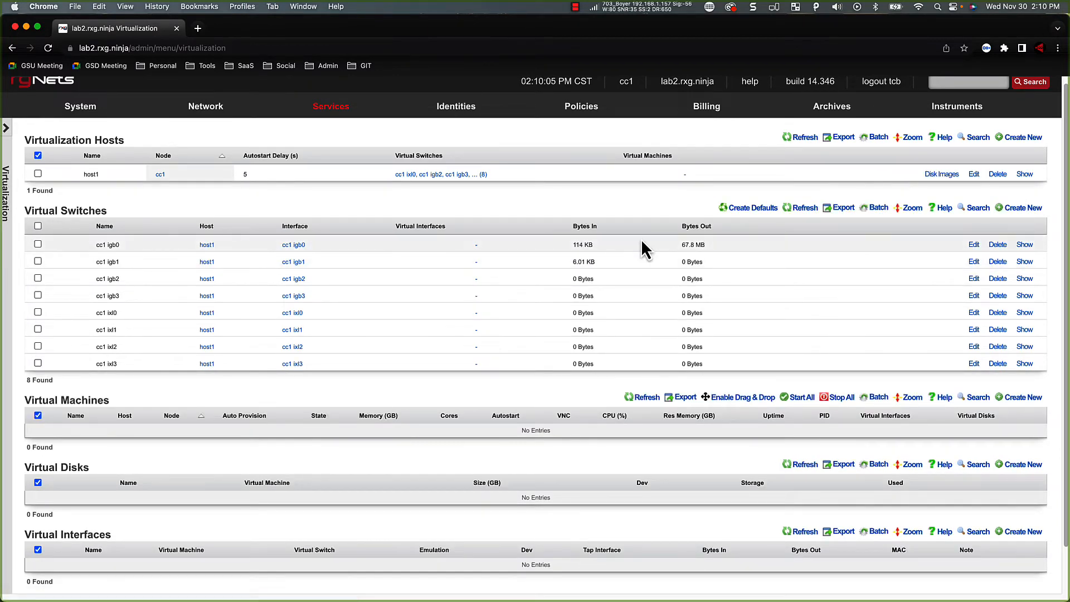
{"action": "scroll", "scroll_direction": "down", "scroll_amount": 3}
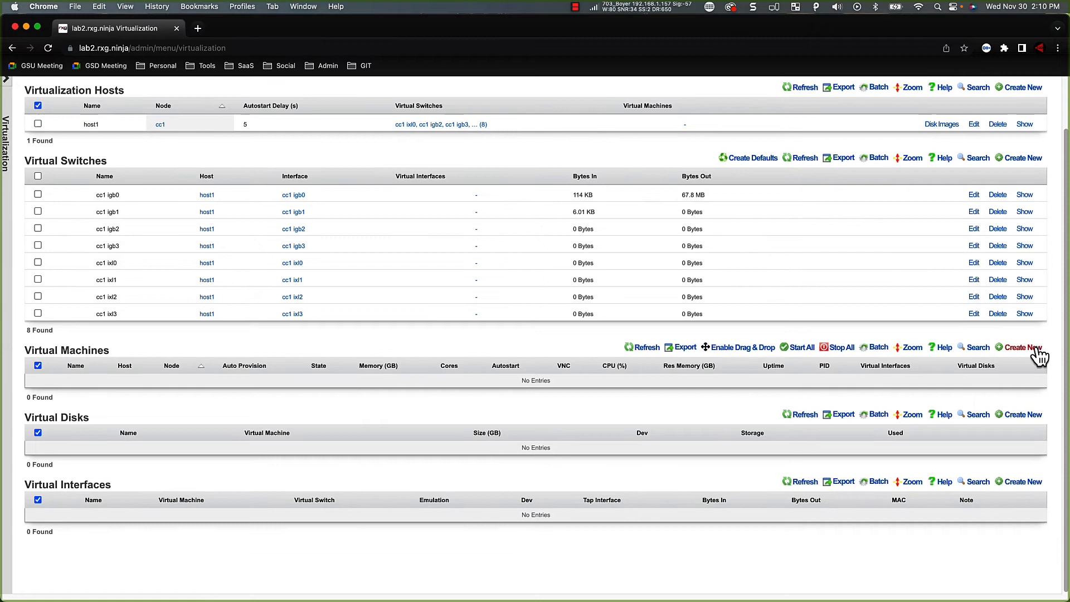
{"action": "left_click", "coordinate": [1023, 346]}
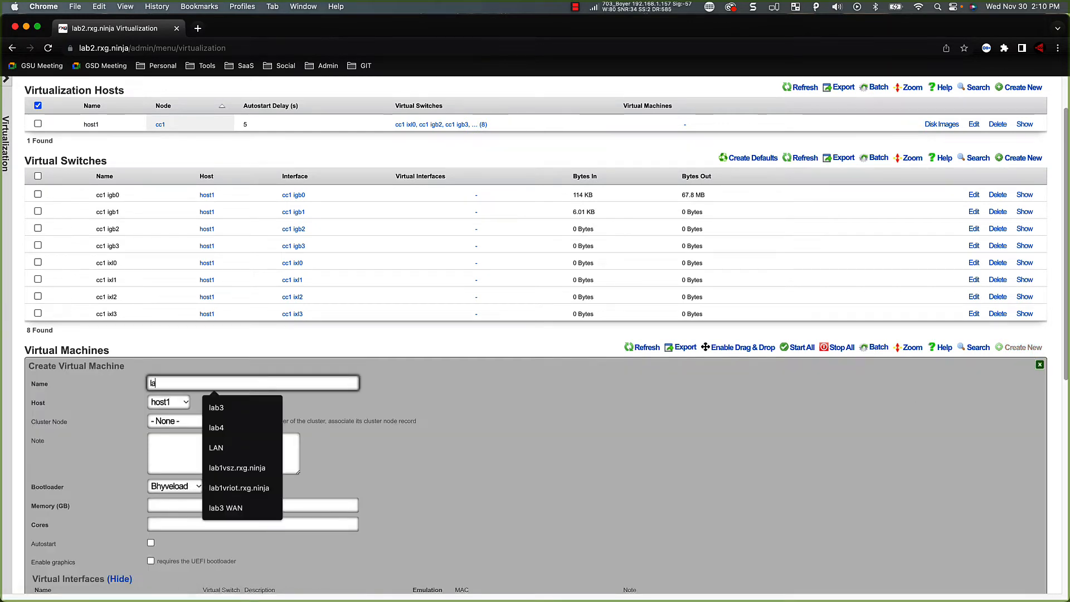
{"action": "left_click", "coordinate": [215, 408]}
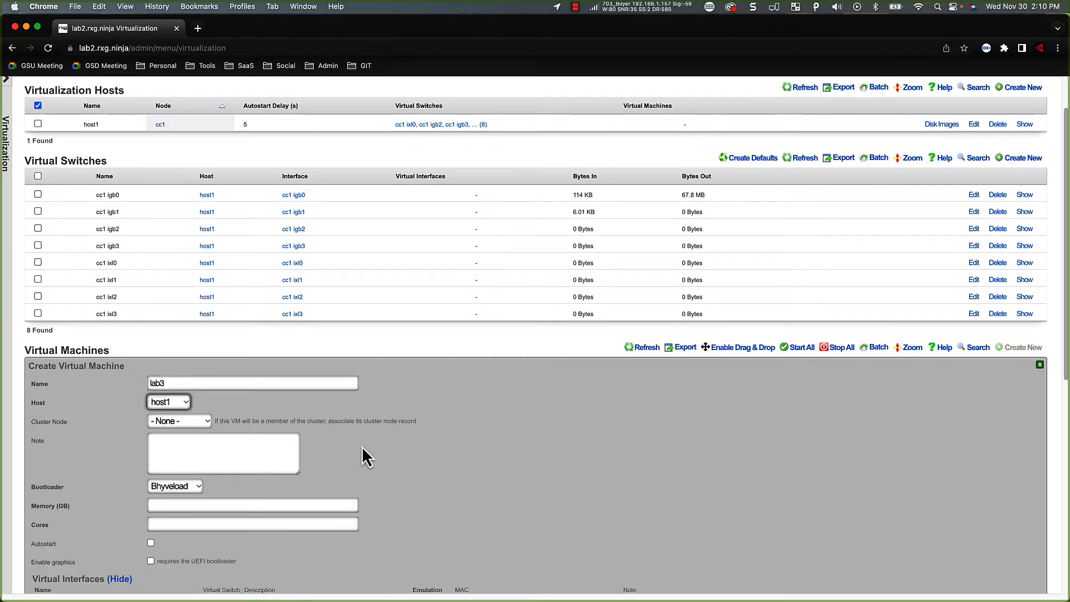
{"action": "left_click", "coordinate": [179, 421]}
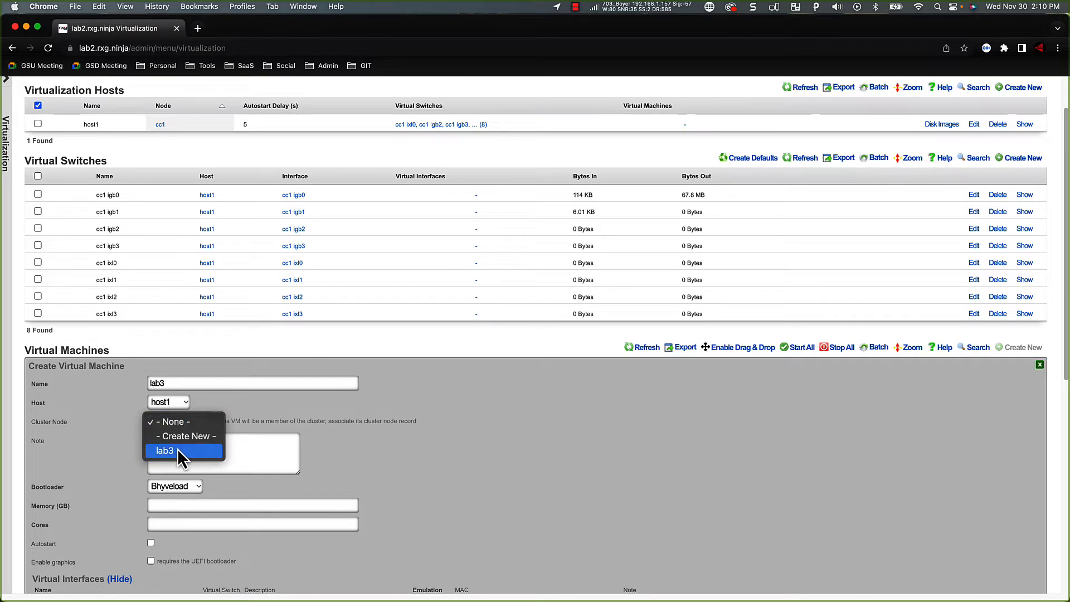
{"action": "left_click", "coordinate": [164, 449]}
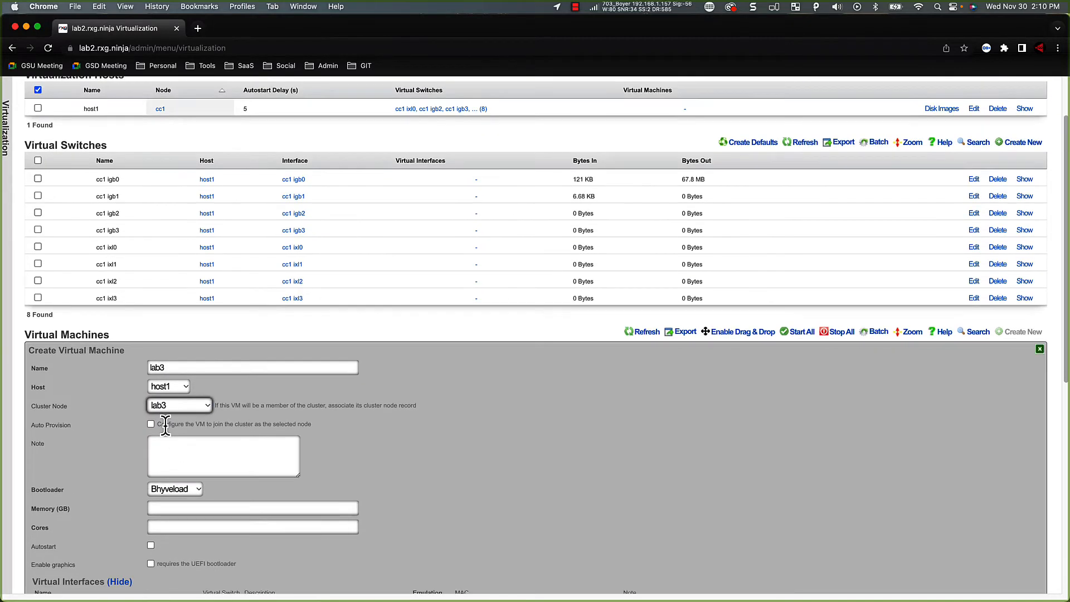
{"action": "left_click", "coordinate": [150, 423]}
{"action": "type", "text": "8"}
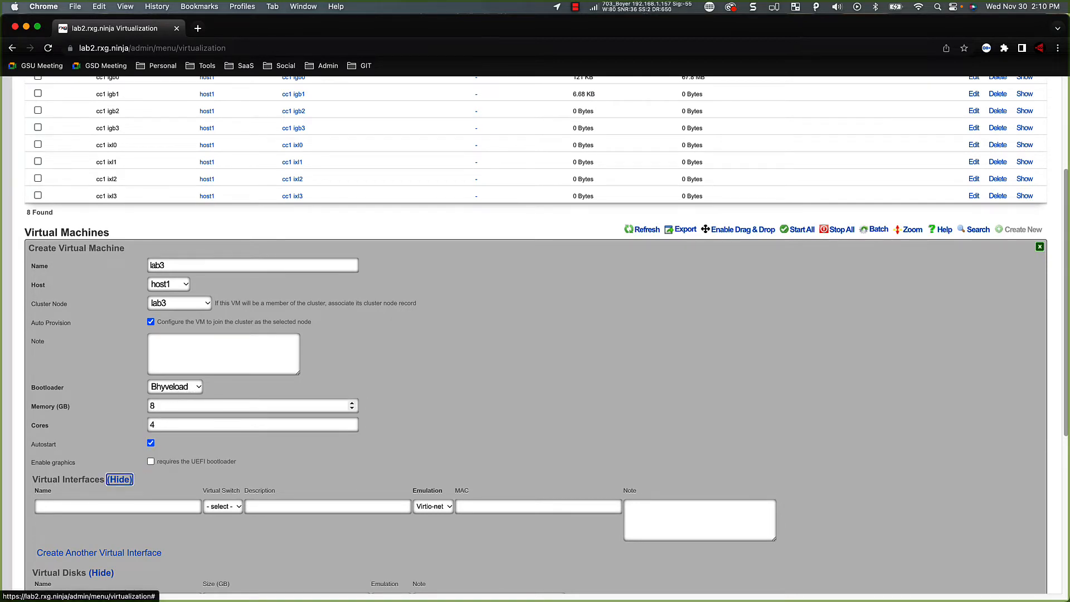
Add a WAN interface on switch cc1 igb0 and a CIN interface on cc1 igb1.
{"action": "type", "text": "WAN"}
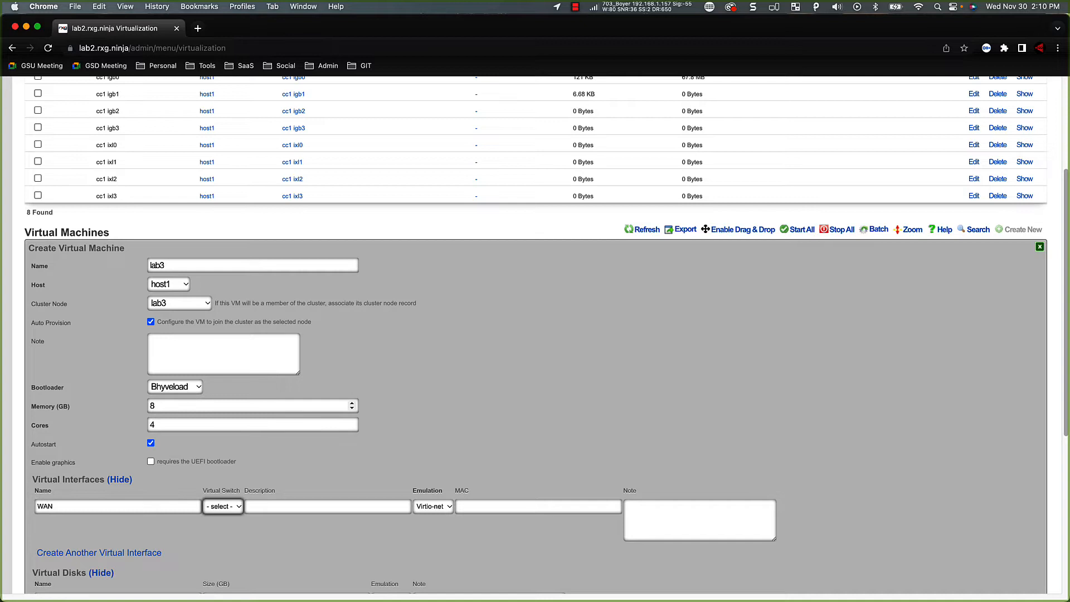
{"action": "left_click", "coordinate": [222, 506]}
{"action": "type", "text": "CIN"}
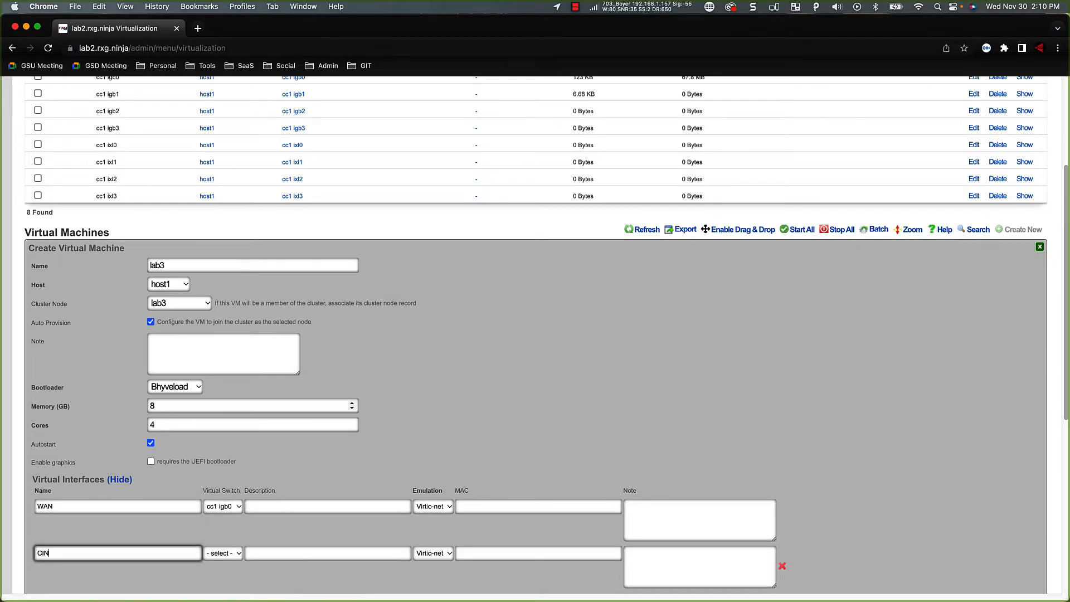
{"action": "left_click", "coordinate": [223, 553]}
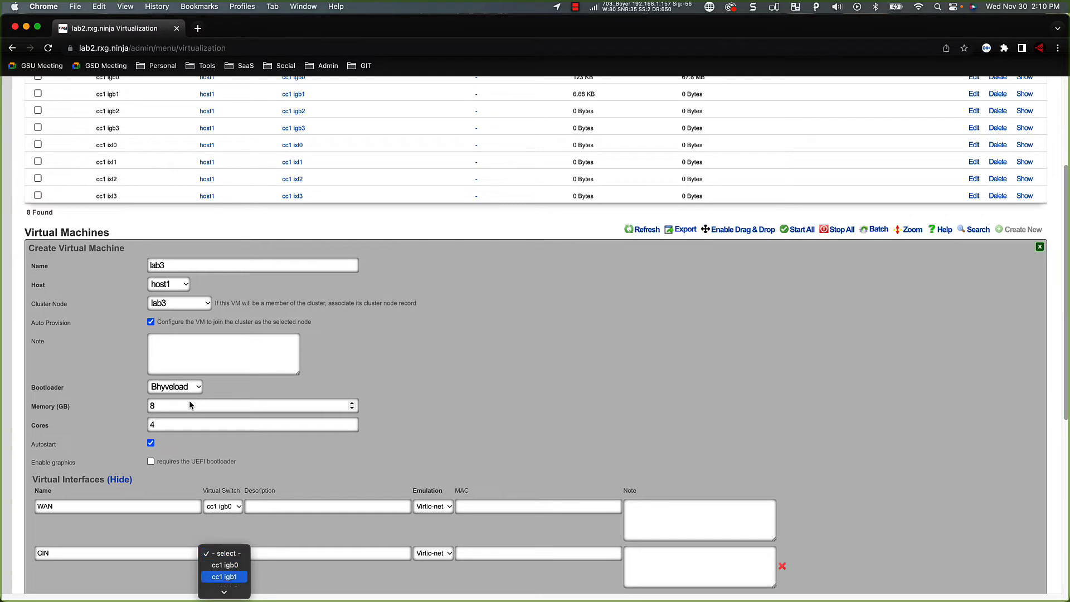
{"action": "left_click", "coordinate": [224, 576]}
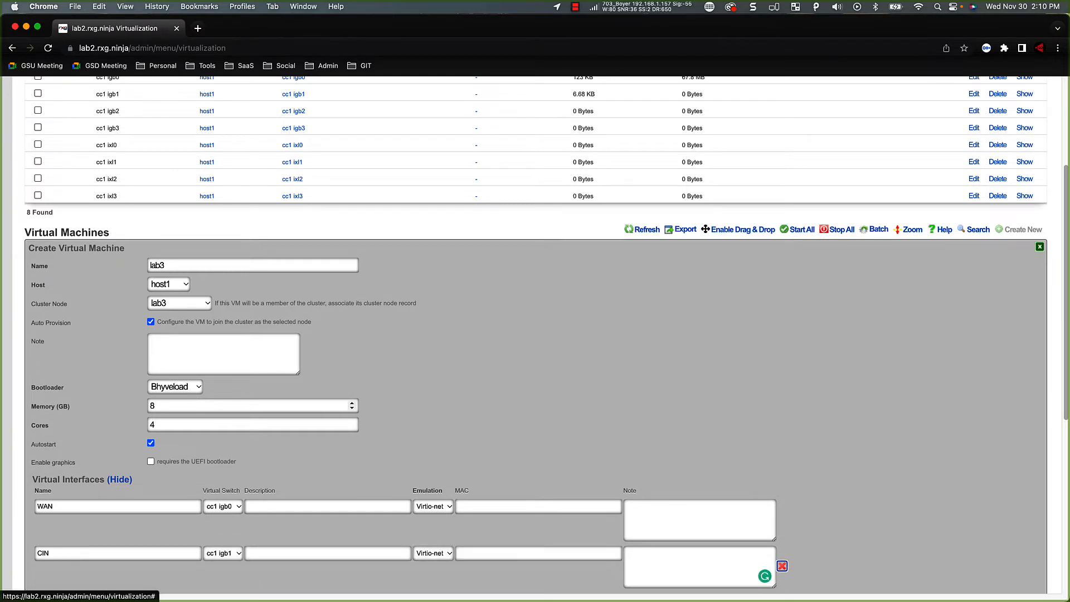
{"action": "scroll", "scroll_direction": "down", "scroll_amount": 3}
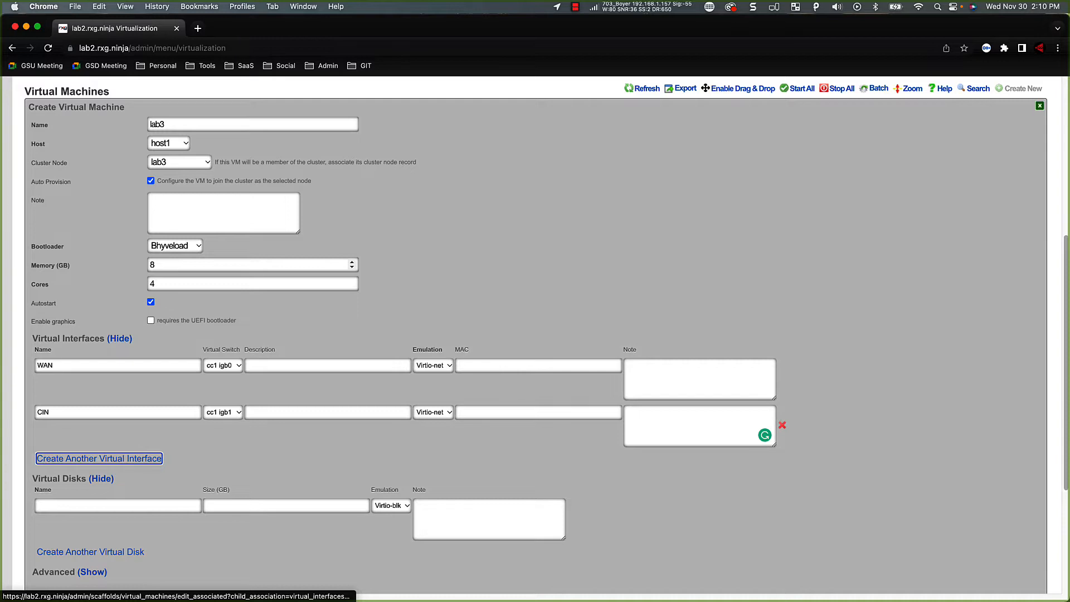
Add a LAN interface on cc1 igb3 and a 65 GB disk lab3, then create the VM.
{"action": "left_click", "coordinate": [99, 458]}
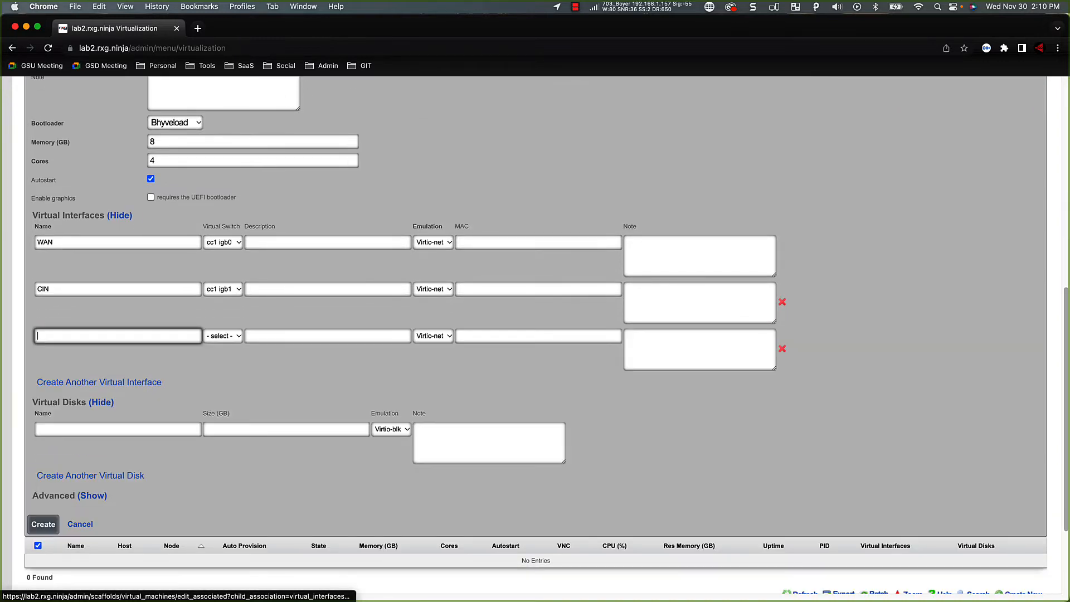
{"action": "type", "text": "LAN"}
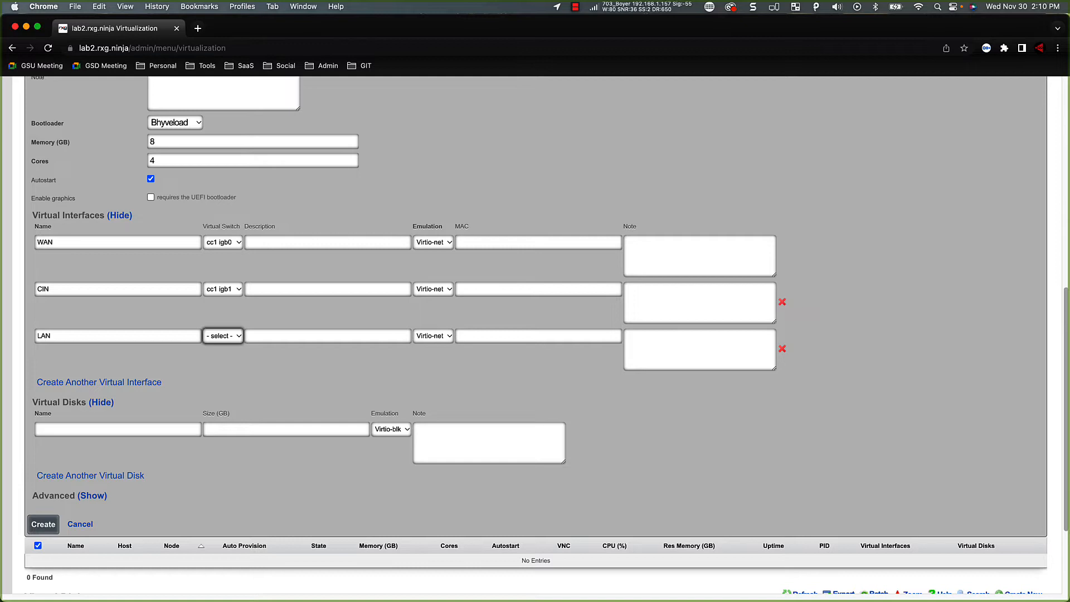
{"action": "left_click", "coordinate": [222, 335]}
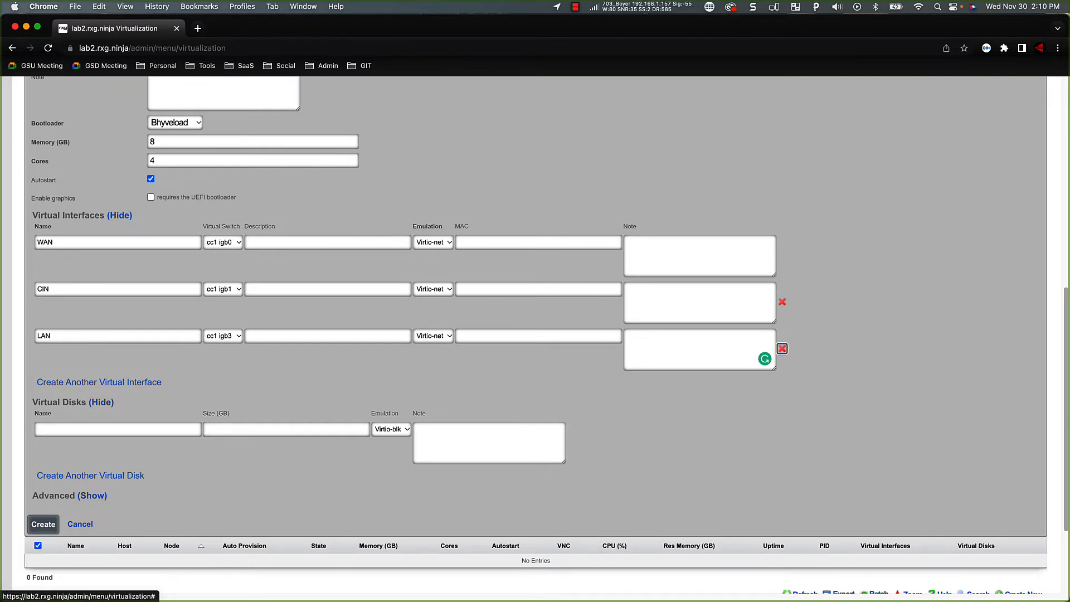
{"action": "left_click", "coordinate": [117, 428]}
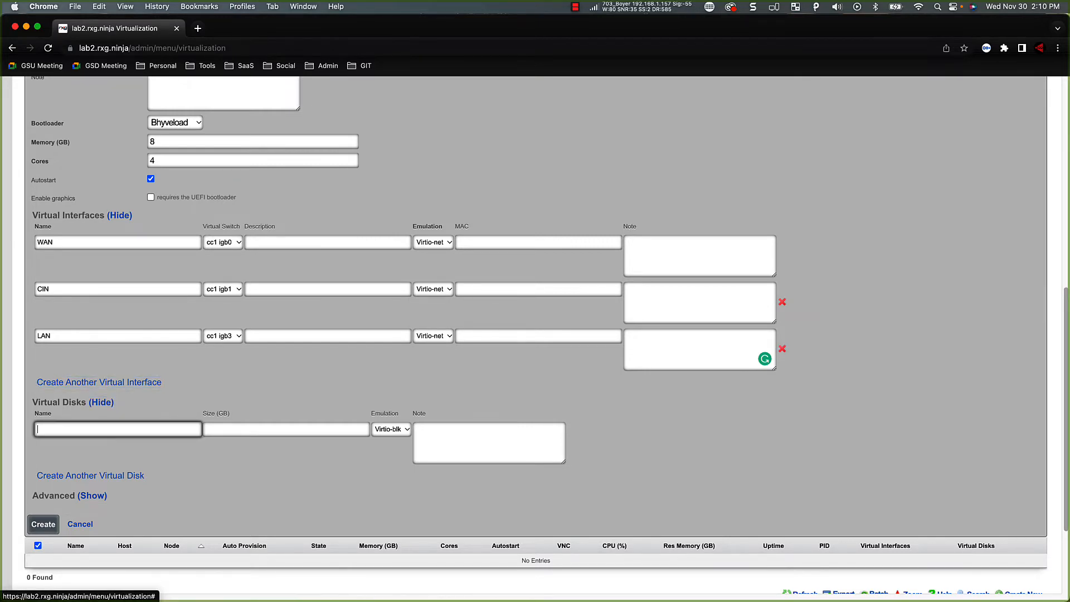
{"action": "type", "text": "lab3"}
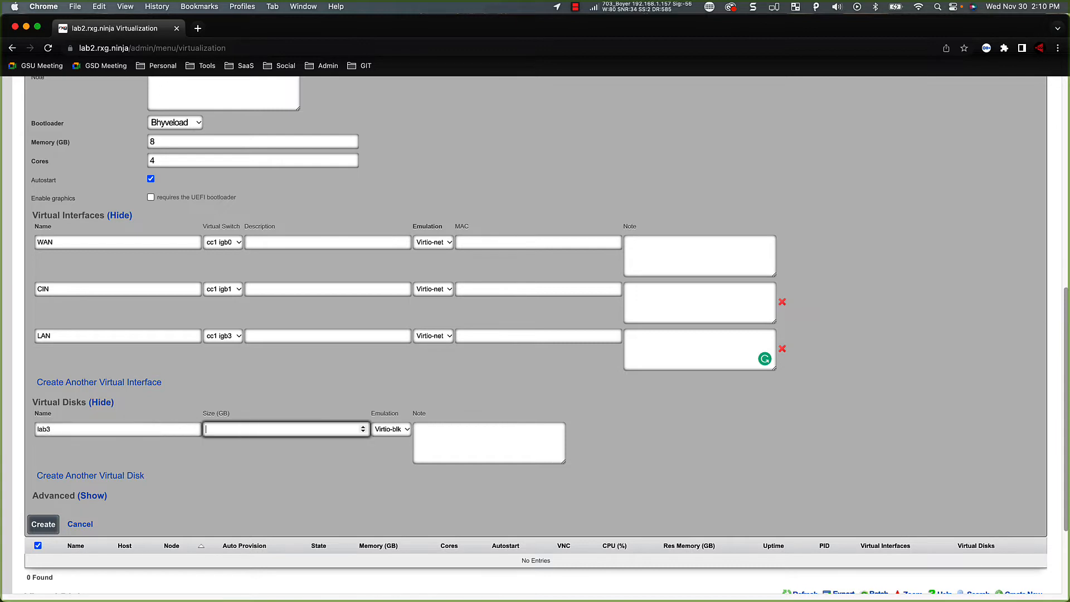
{"action": "type", "text": "65"}
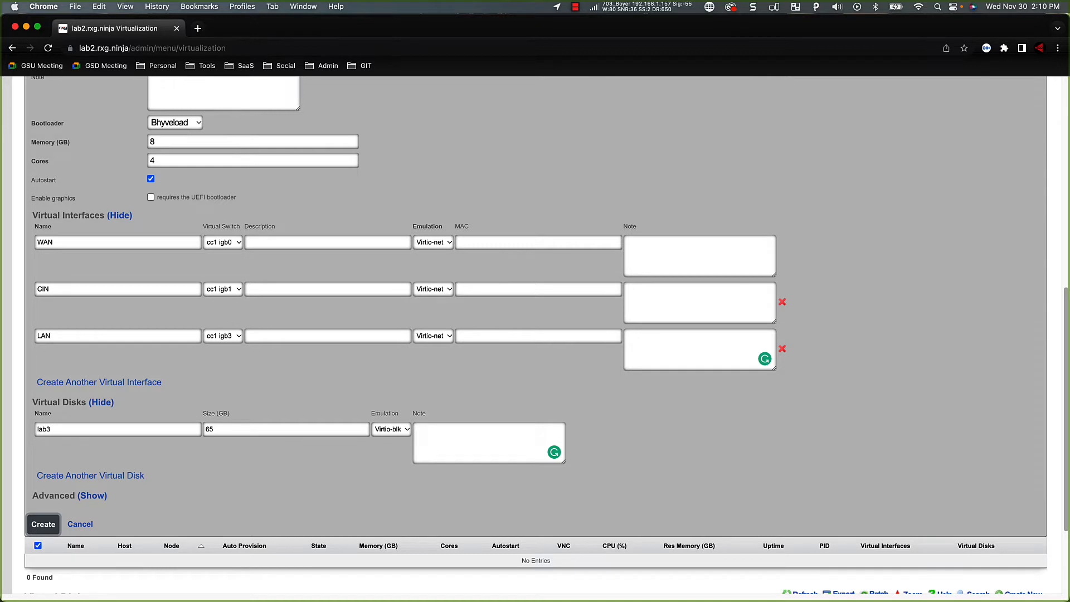
{"action": "left_click", "coordinate": [42, 524]}
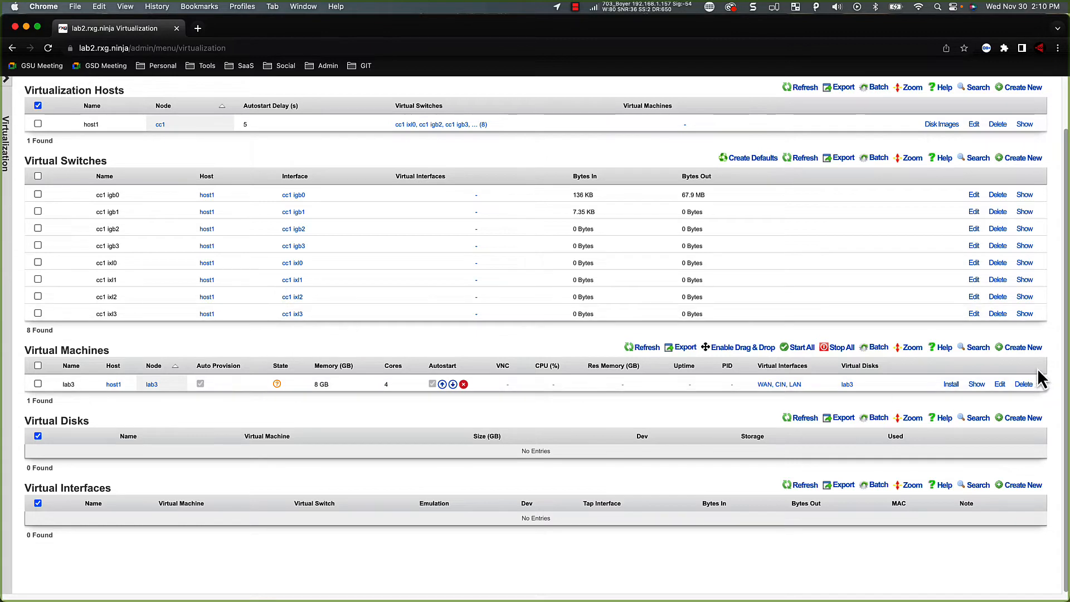
Install disk image 14346.iso onto the lab3 virtual machine.
{"action": "left_click", "coordinate": [950, 383]}
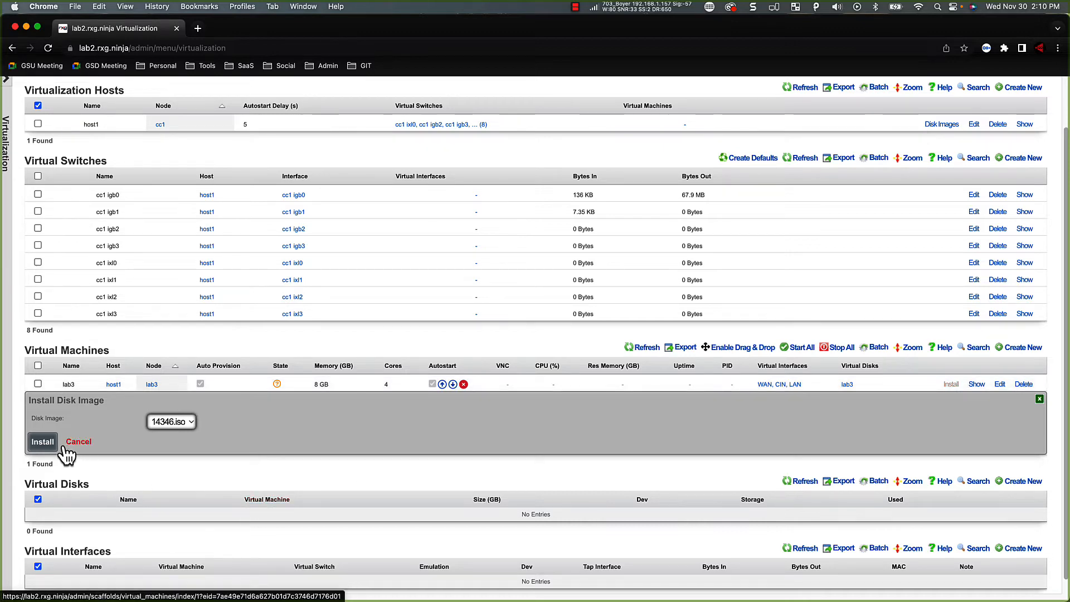
{"action": "left_click", "coordinate": [42, 441]}
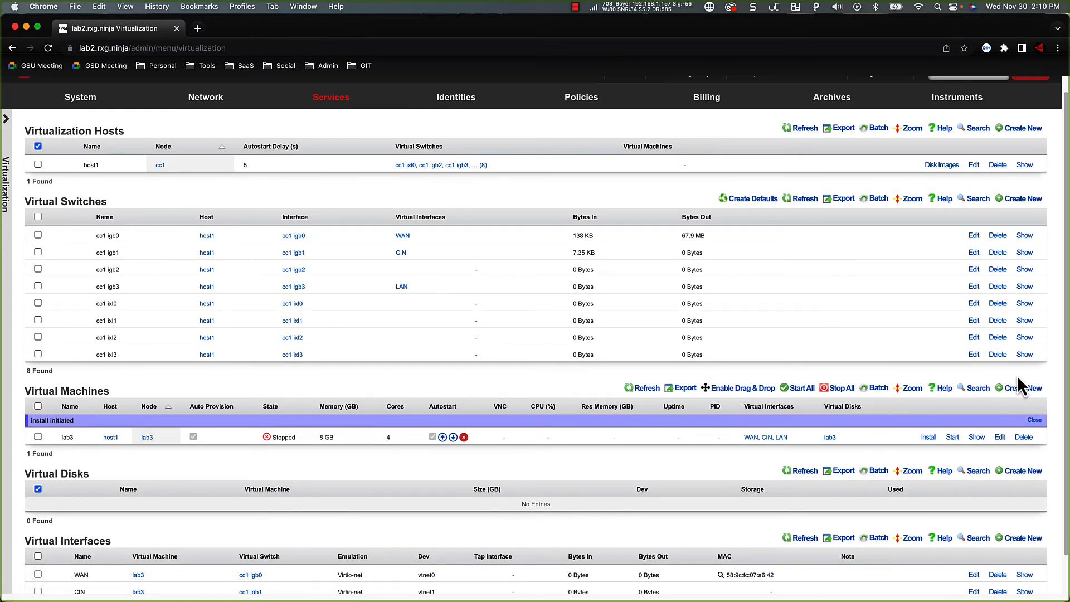
Start a new virtual machine named lab4 with a new auto-provisioned cluster node.
{"action": "left_click", "coordinate": [1023, 388]}
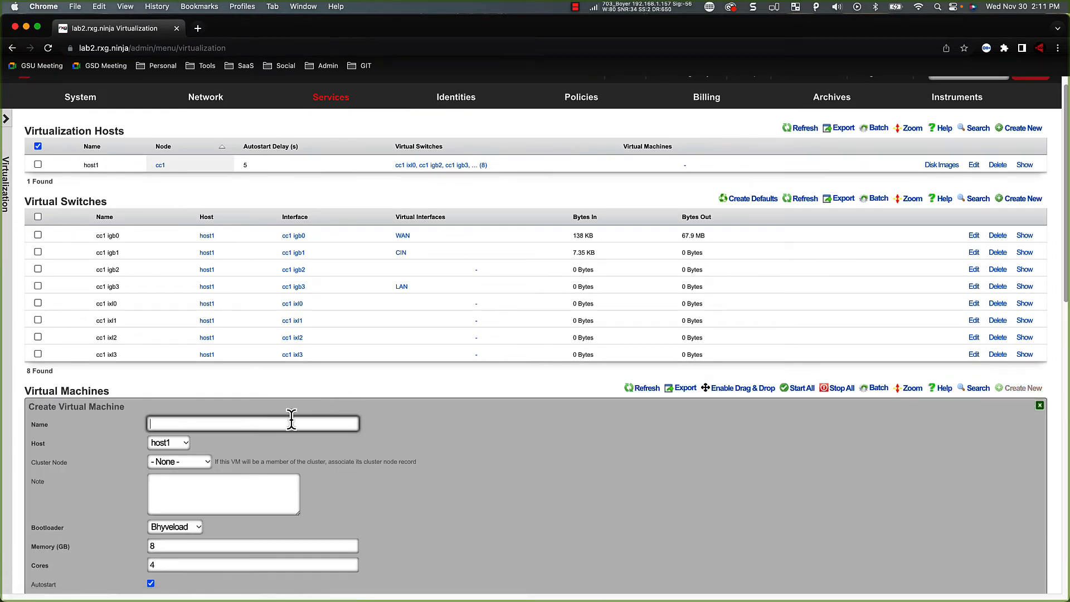
{"action": "type", "text": "lab"}
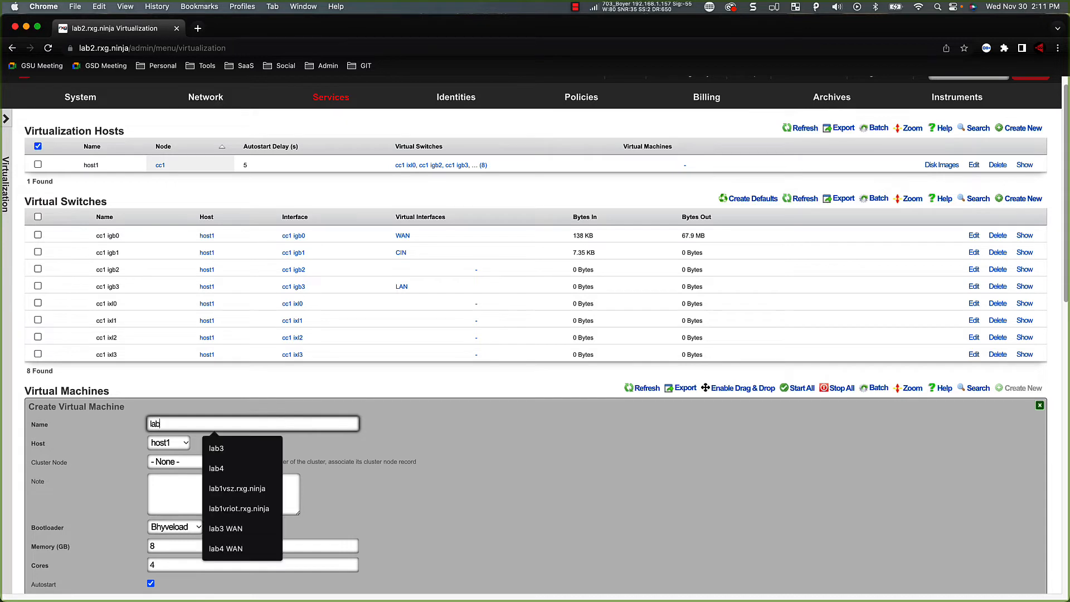
{"action": "left_click", "coordinate": [215, 468]}
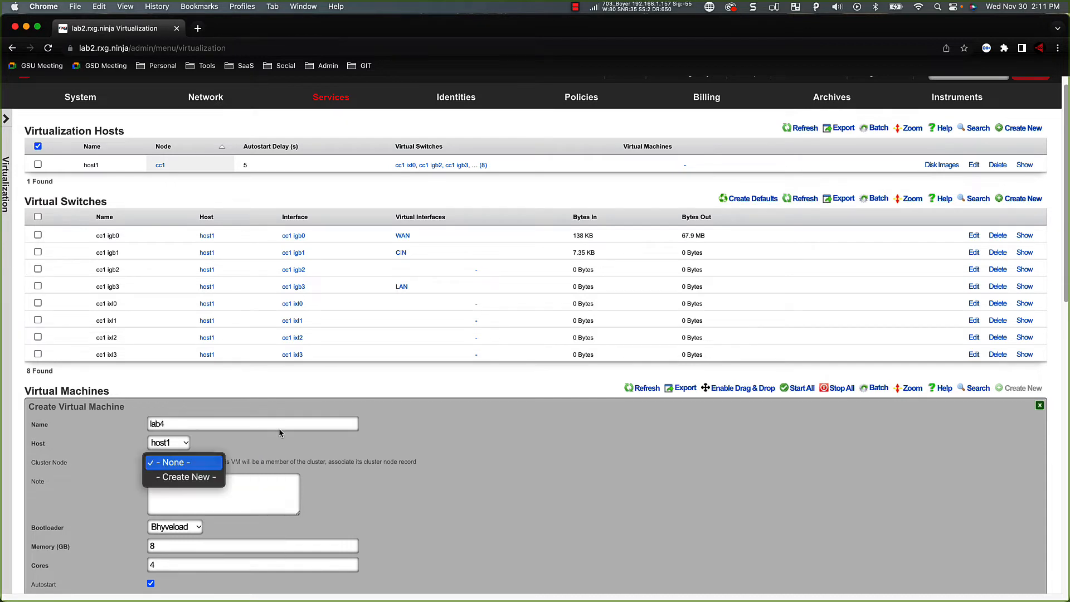
{"action": "left_click", "coordinate": [181, 476]}
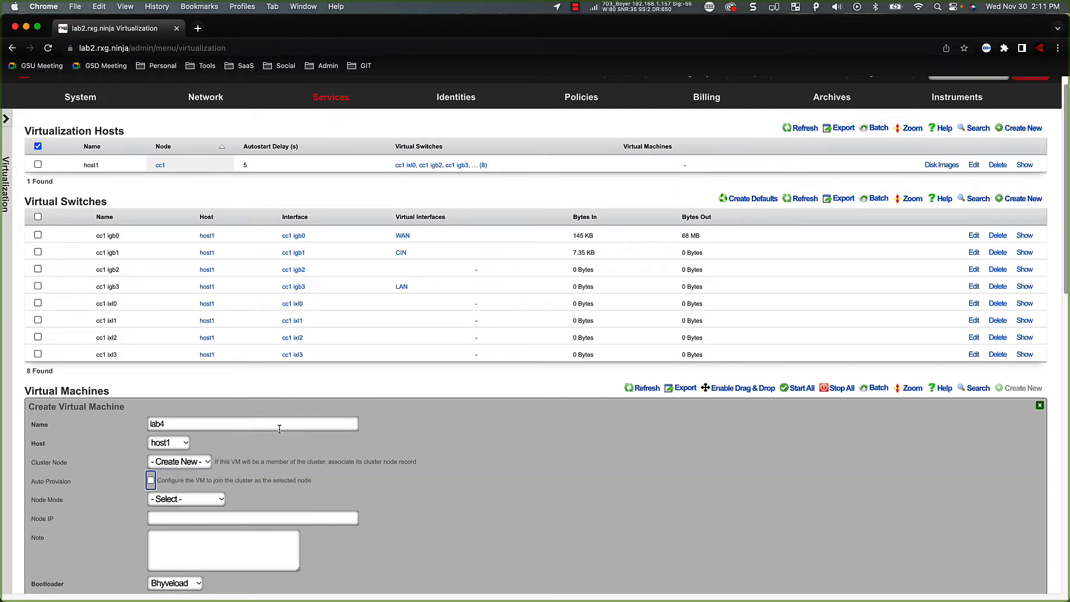
{"action": "left_click", "coordinate": [150, 479]}
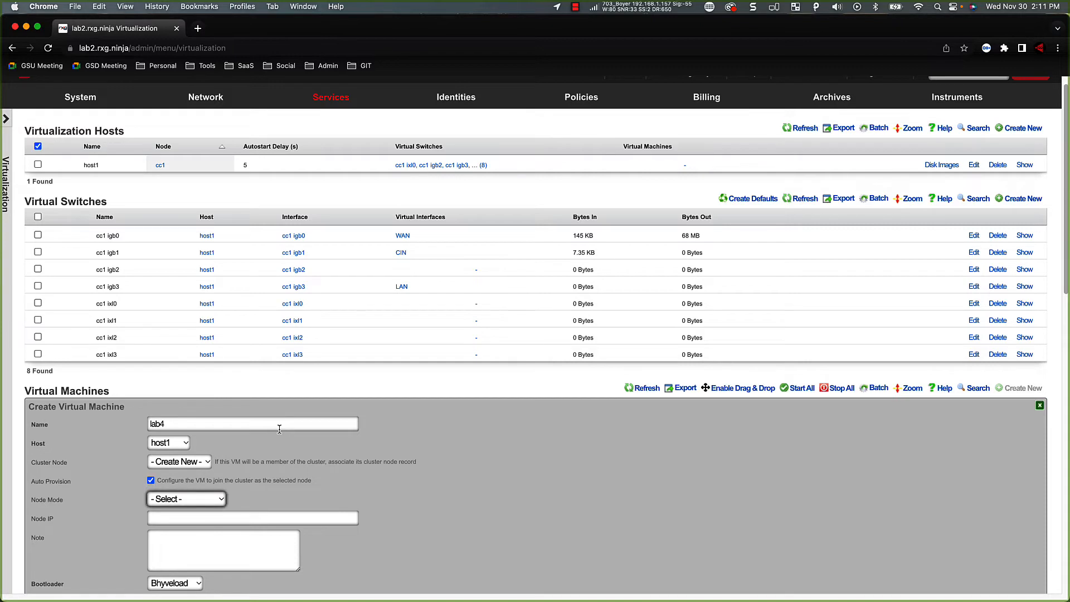
{"action": "left_click", "coordinate": [185, 498]}
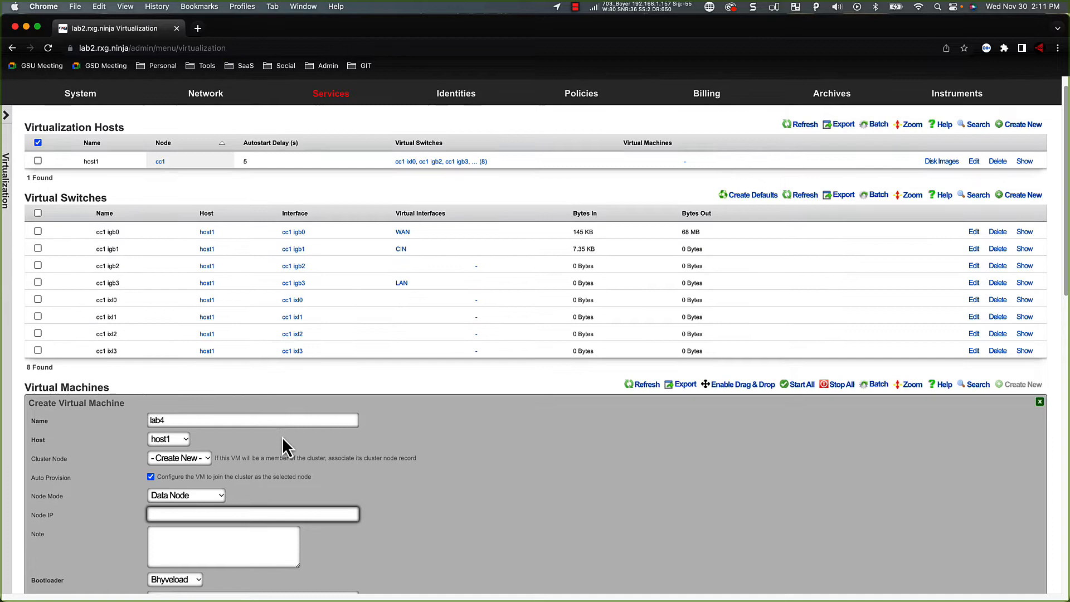
Give the node the IP 10.255.255.4 and create the lab4 virtual machine.
{"action": "type", "text": "10"}
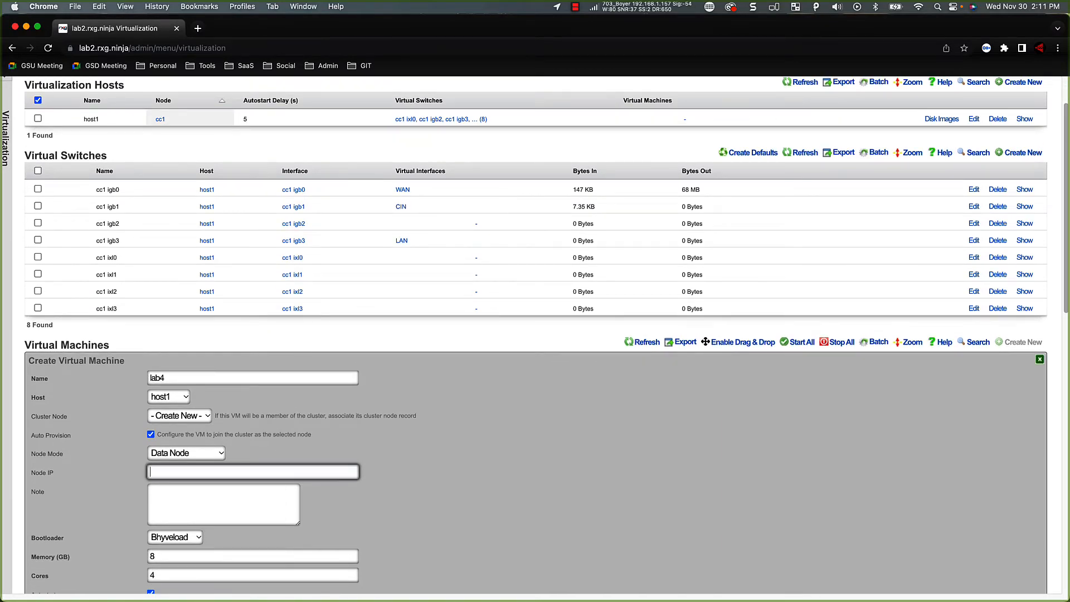
{"action": "type", "text": "10.255"}
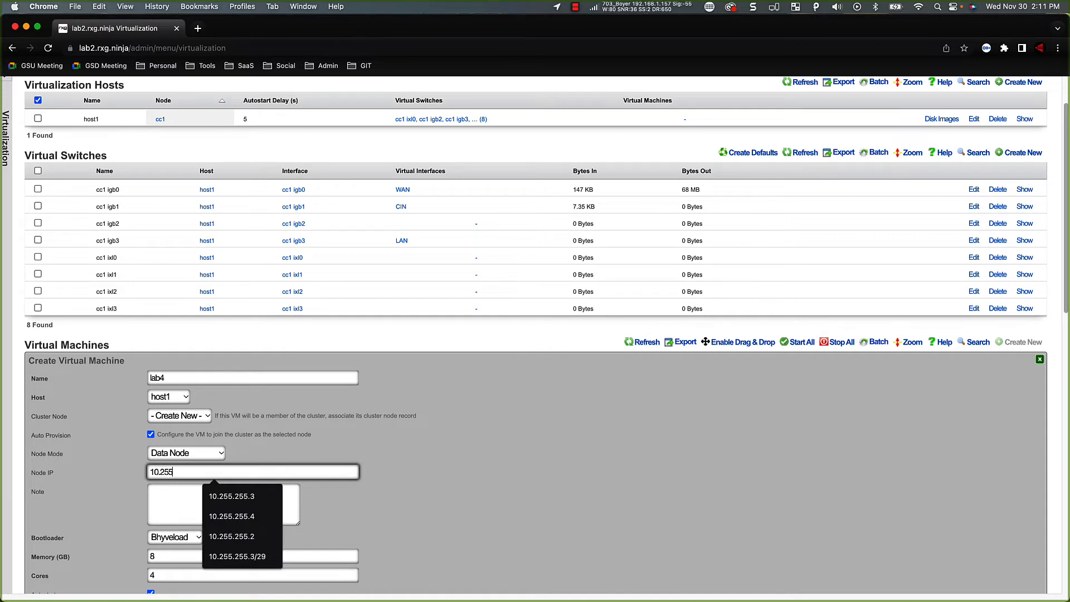
{"action": "left_click", "coordinate": [232, 516]}
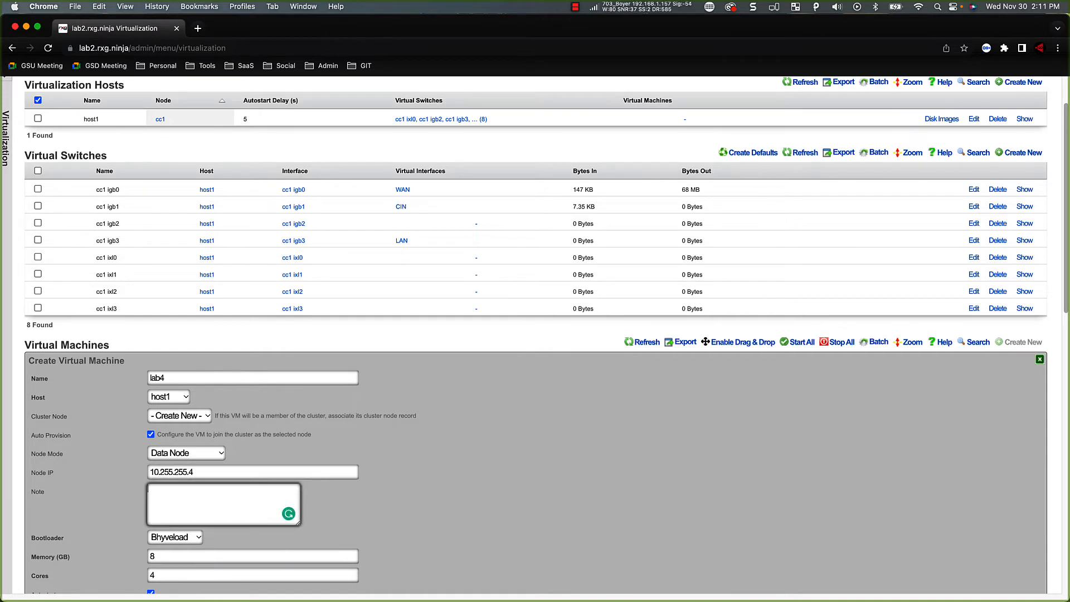
{"action": "scroll", "scroll_direction": "down", "scroll_amount": 3}
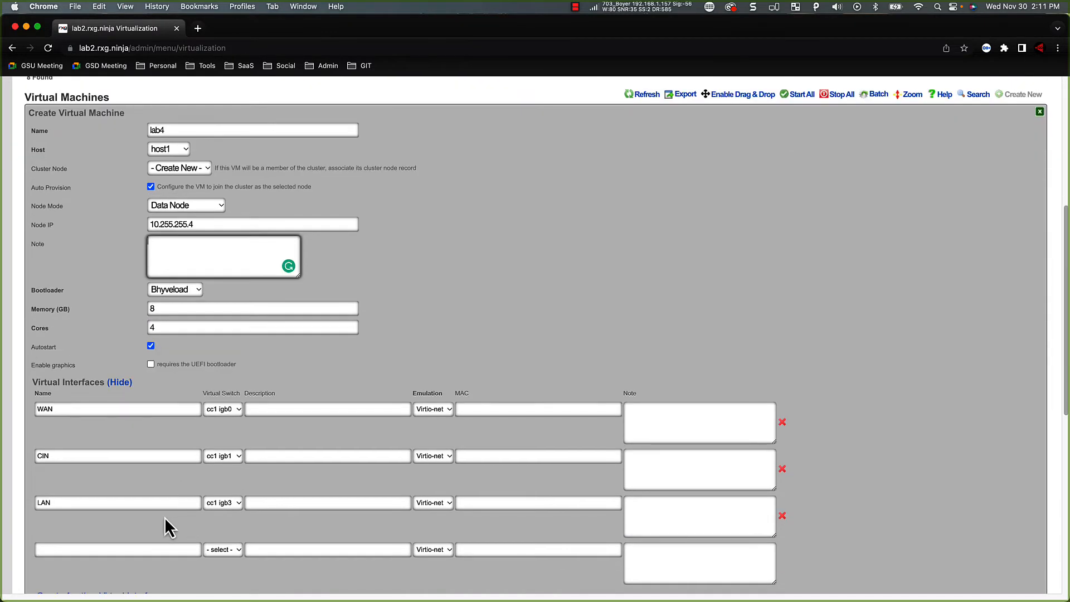
{"action": "scroll", "scroll_direction": "down", "scroll_amount": 3}
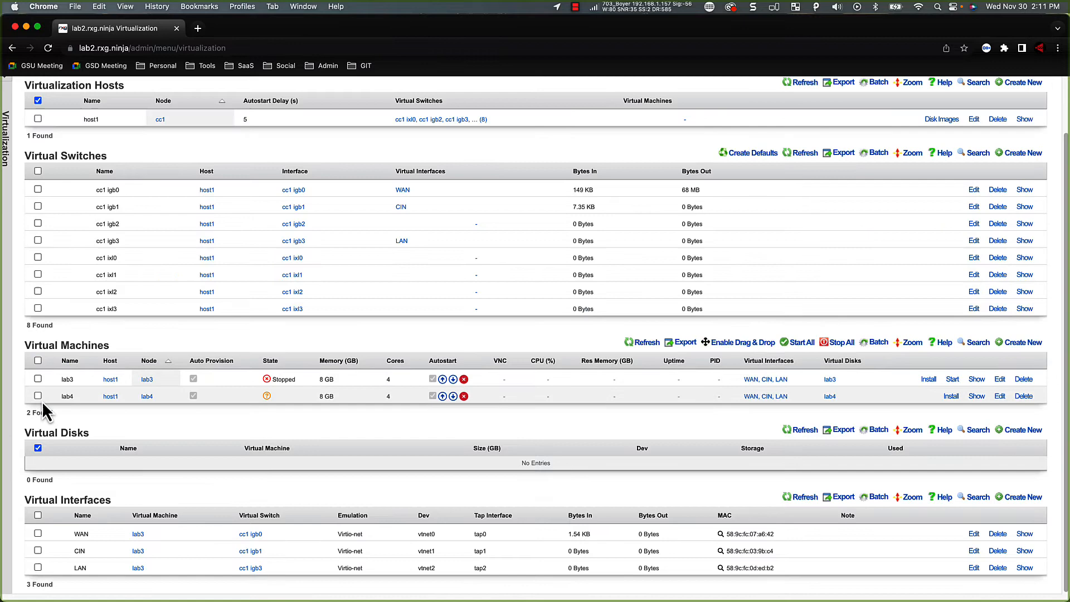
Install the 14346.iso image on lab4 and refresh the Virtual Interfaces table.
{"action": "left_click", "coordinate": [953, 378]}
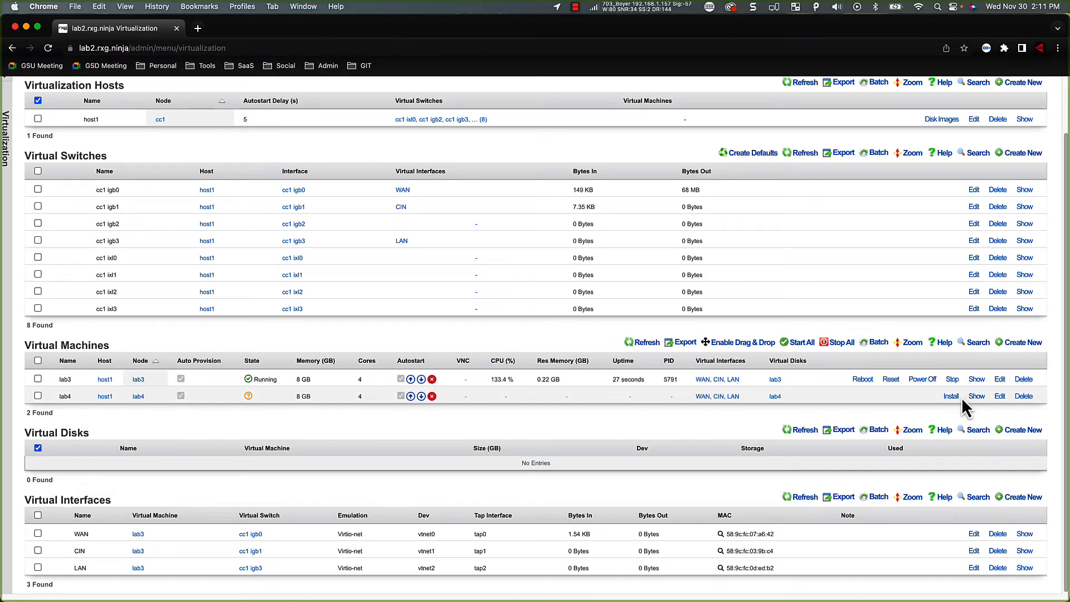
{"action": "left_click", "coordinate": [951, 394]}
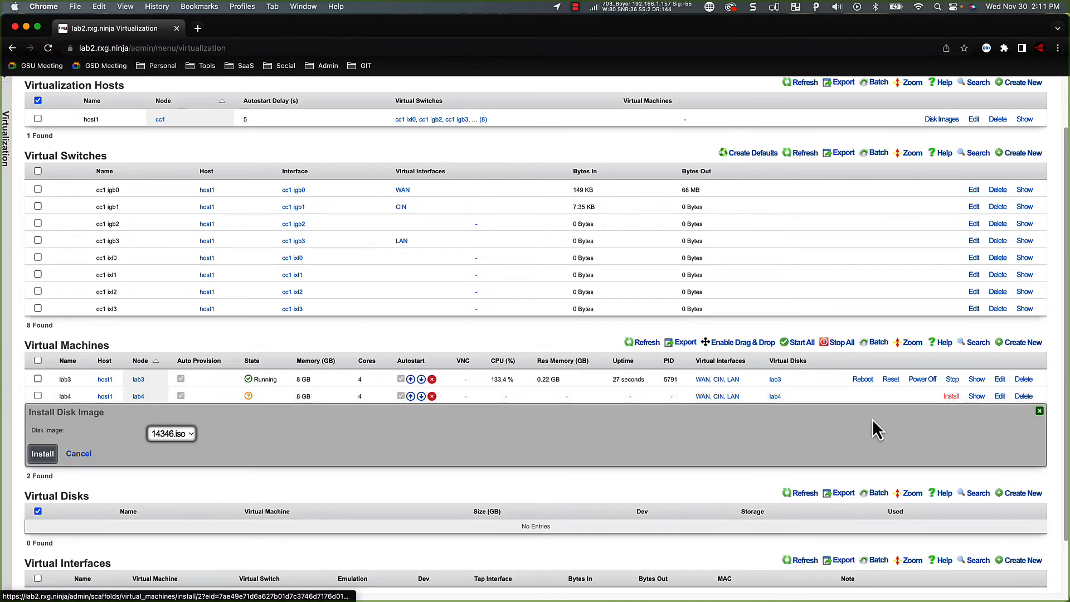
{"action": "left_click", "coordinate": [42, 453]}
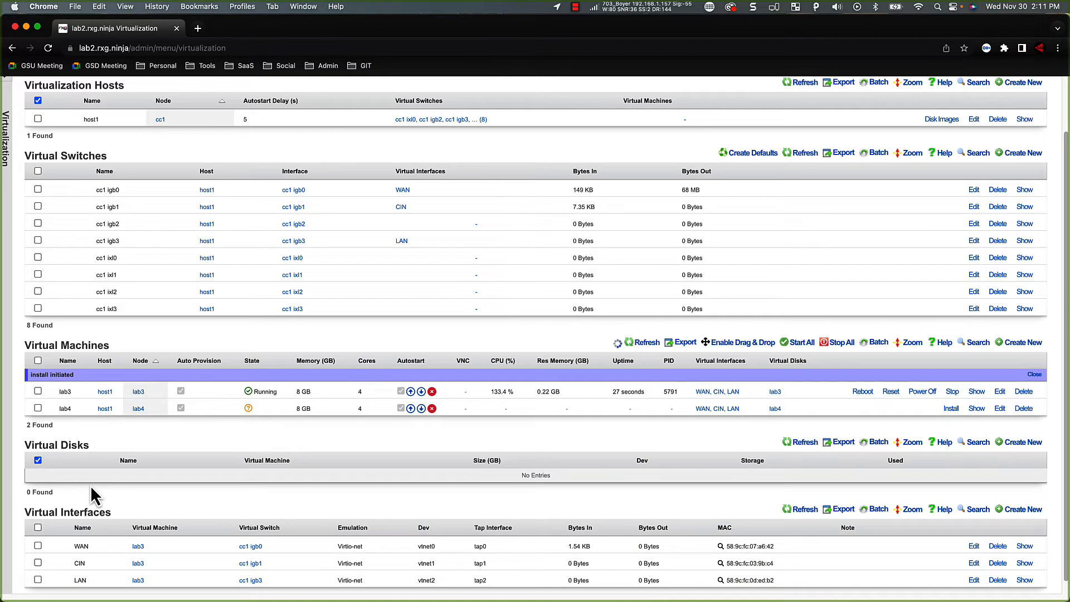
{"action": "scroll", "scroll_direction": "down", "scroll_amount": 3}
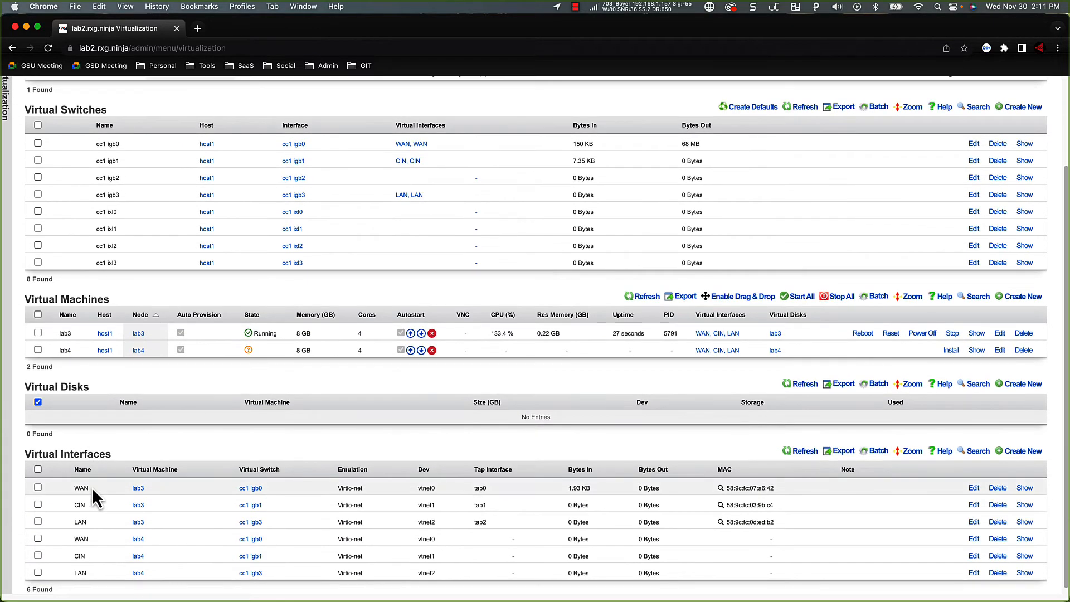
{"action": "mouse_move", "coordinate": [809, 458]}
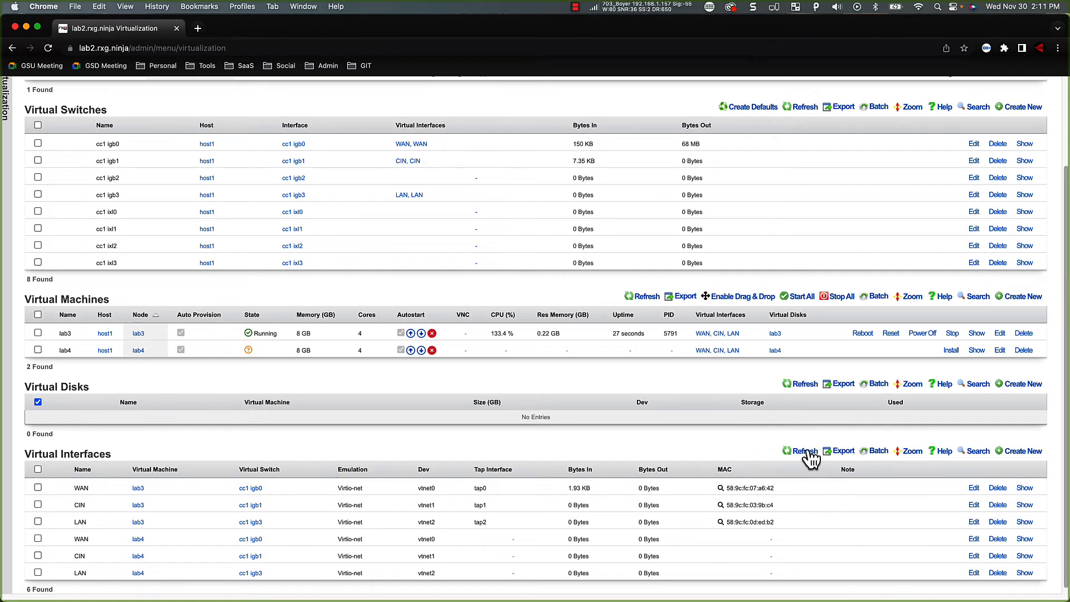
{"action": "left_click", "coordinate": [804, 449]}
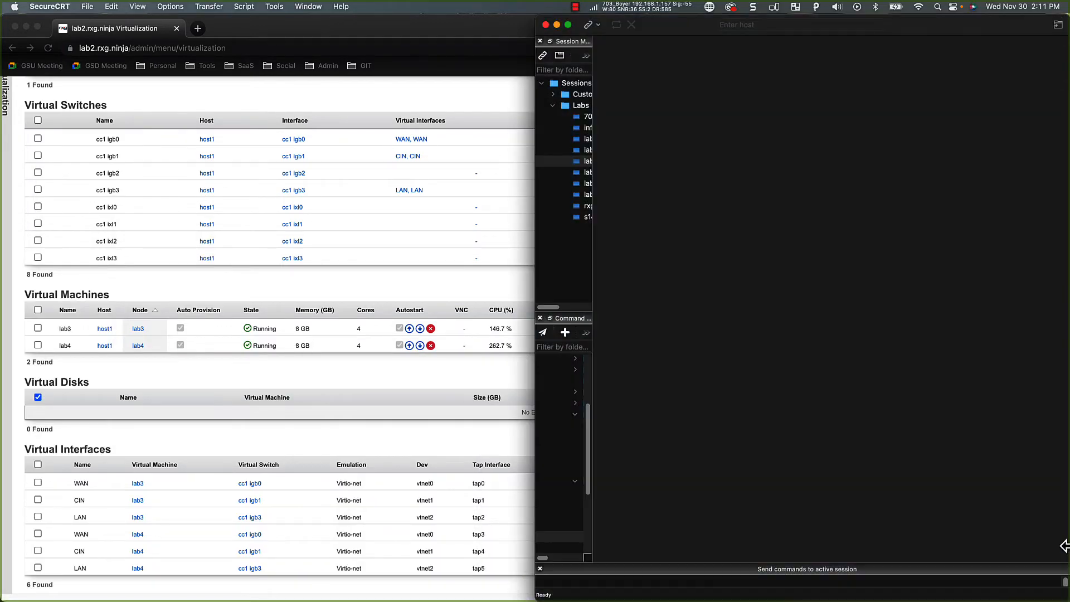
Open the saved lab2 SSH session and become root with su -.
{"action": "left_click", "coordinate": [582, 161]}
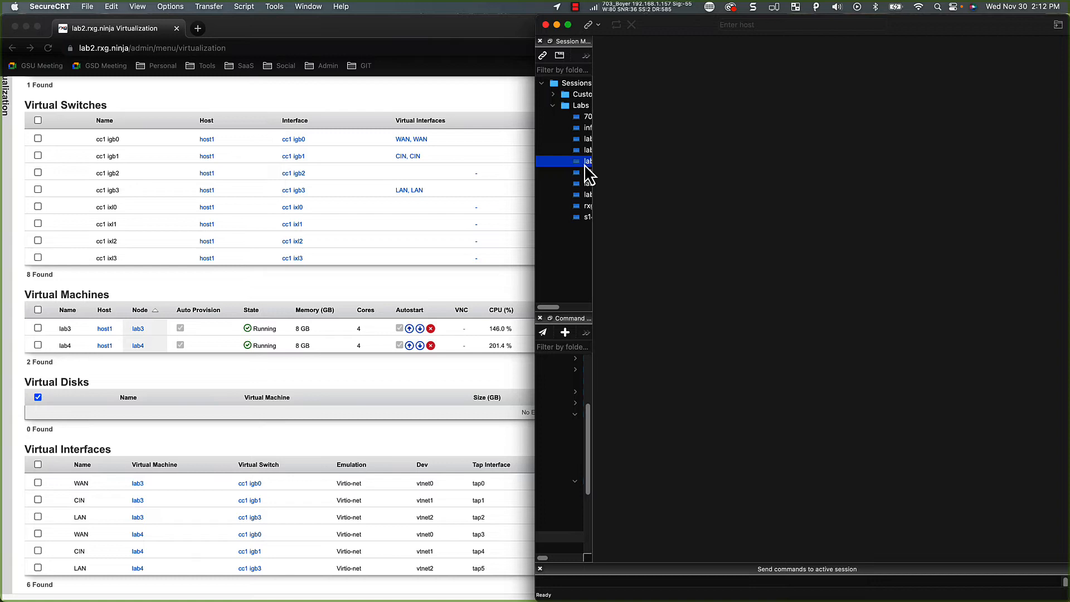
{"action": "double_click", "coordinate": [587, 162]}
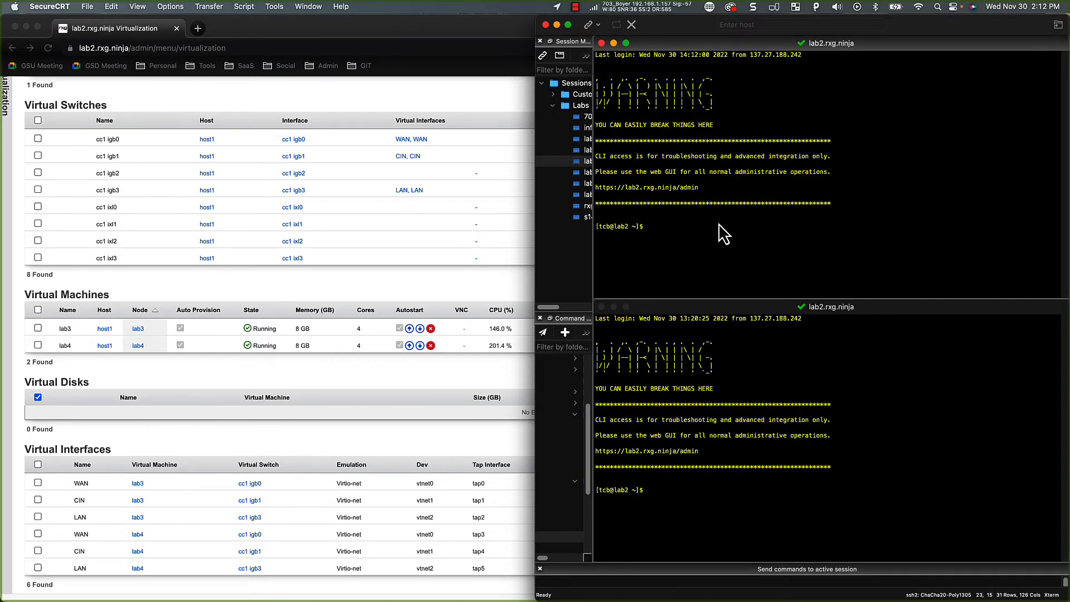
{"action": "type", "text": "su"}
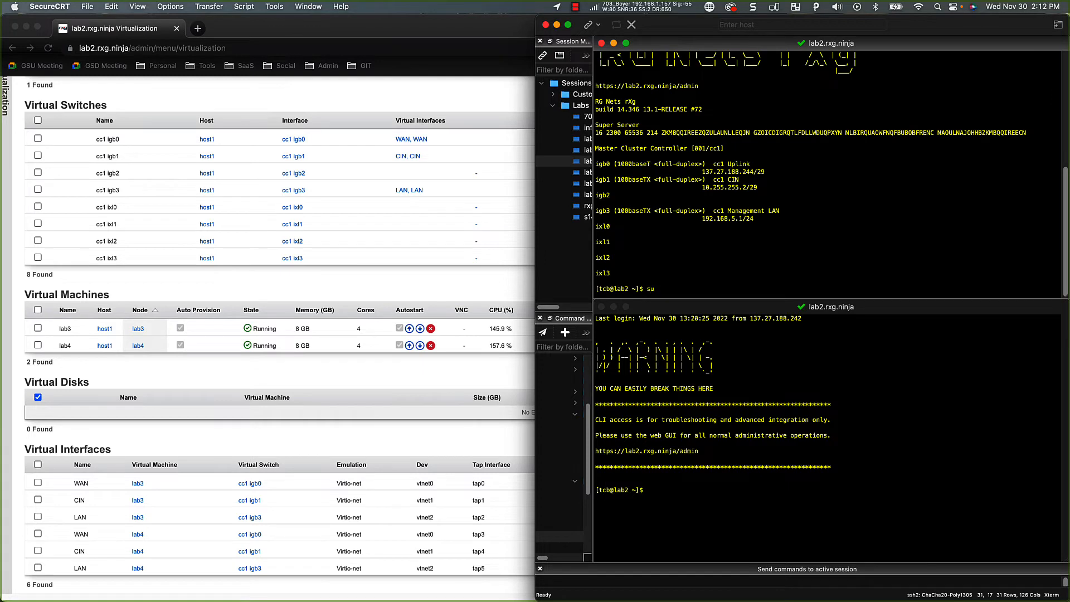
{"action": "key", "text": "Return"}
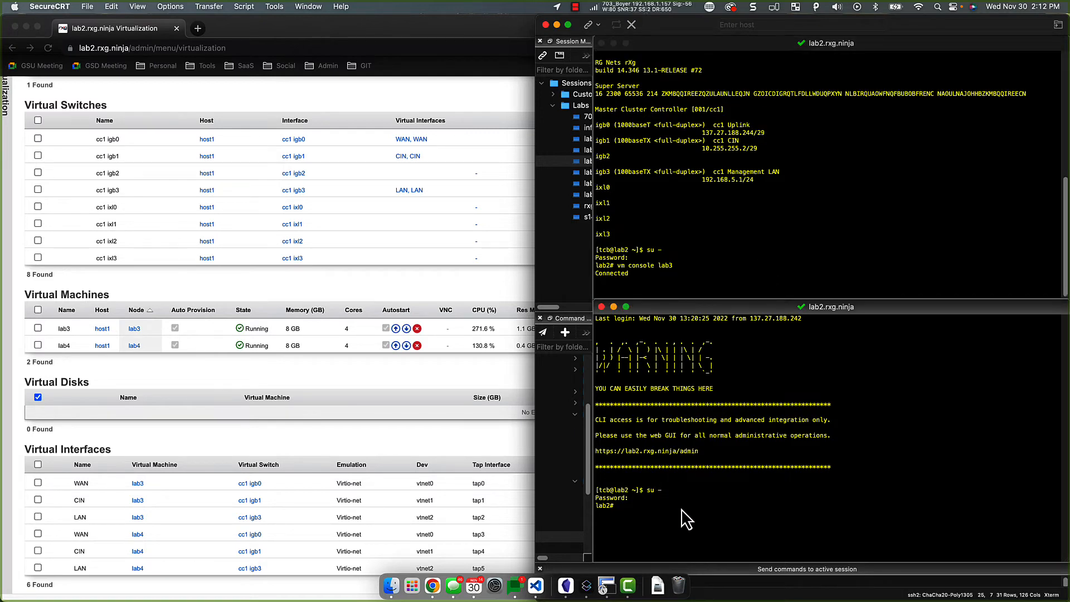
Connect the shell to the lab4 virtual machine console with vm console.
{"action": "type", "text": "vm console"}
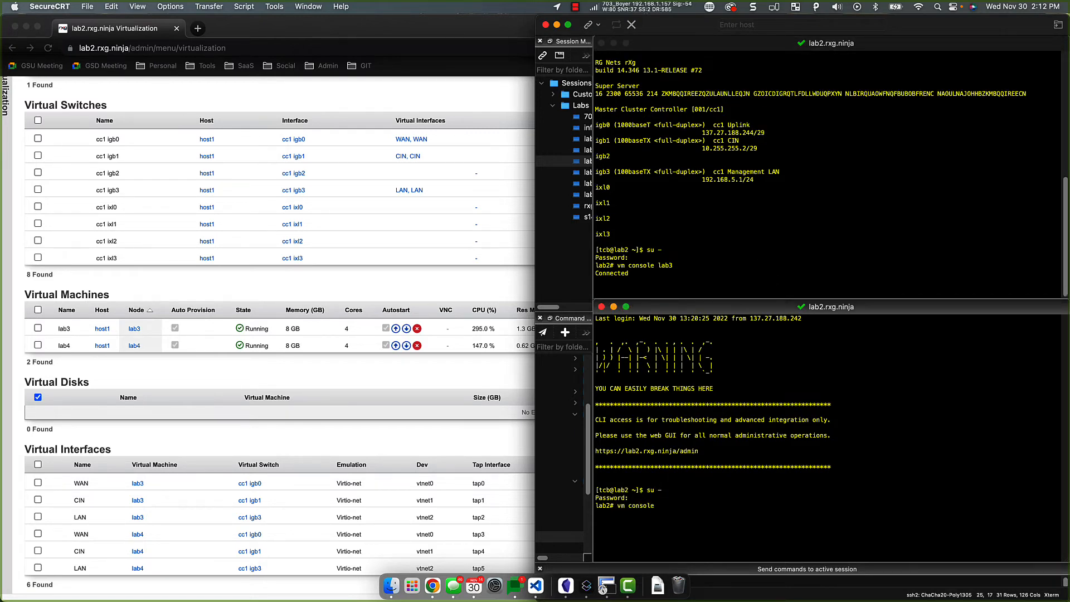
{"action": "type", "text": "lab"}
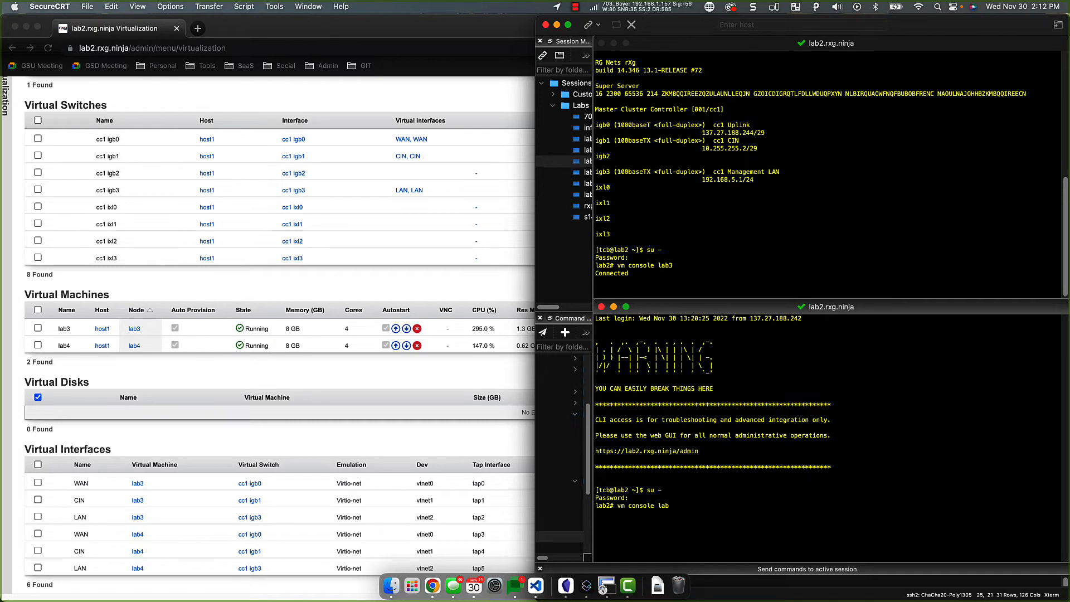
{"action": "key", "text": "Return"}
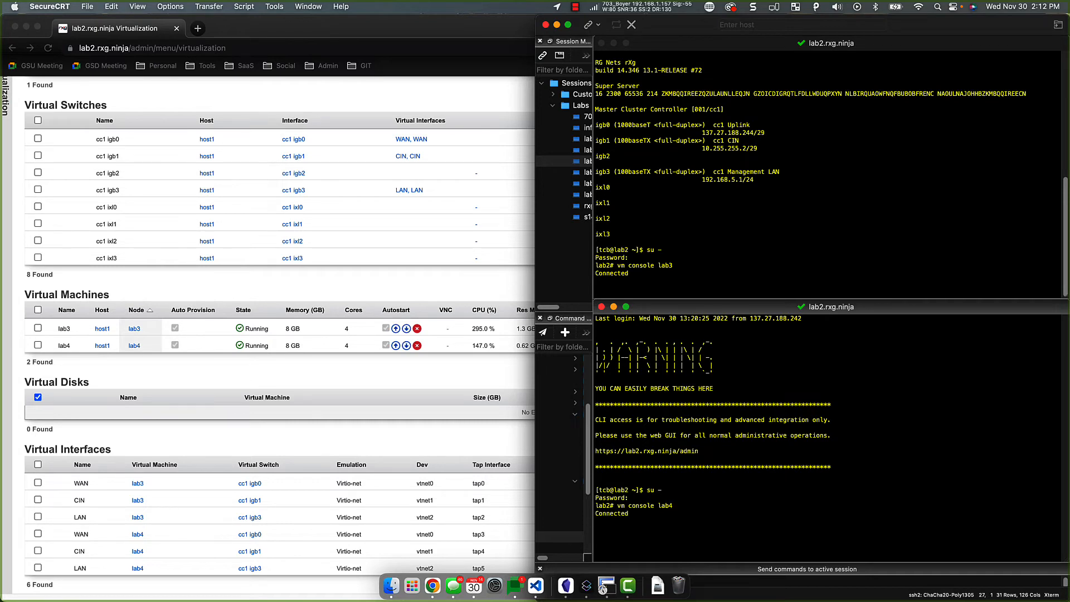
{"action": "mouse_move", "coordinate": [330, 117]}
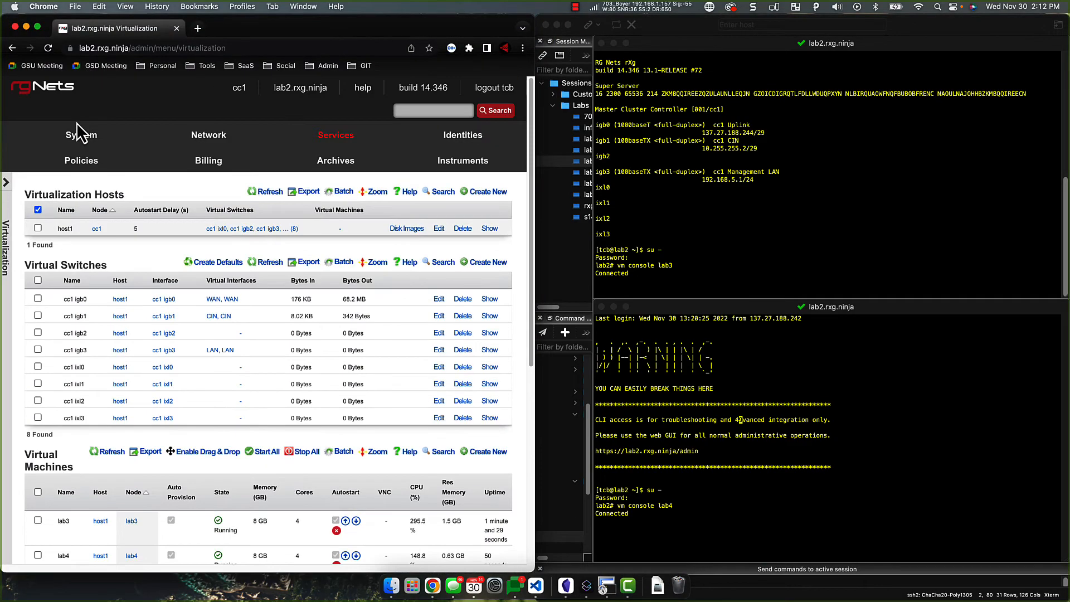
Show the Cluster page listing cc1 Active with lab3 and lab4 Pending.
{"action": "left_click", "coordinate": [81, 135]}
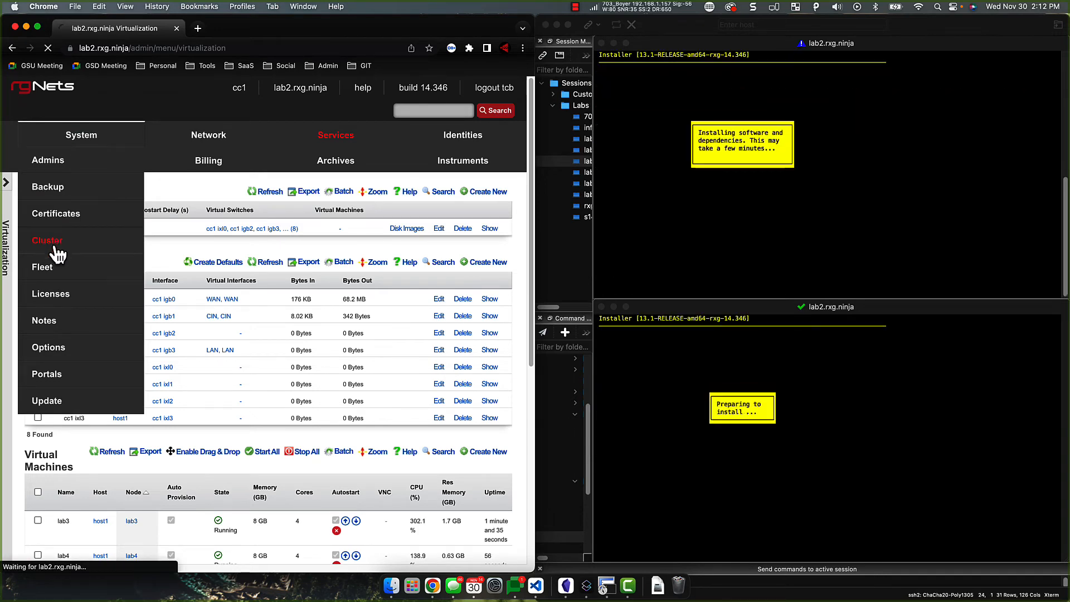
{"action": "left_click", "coordinate": [47, 240]}
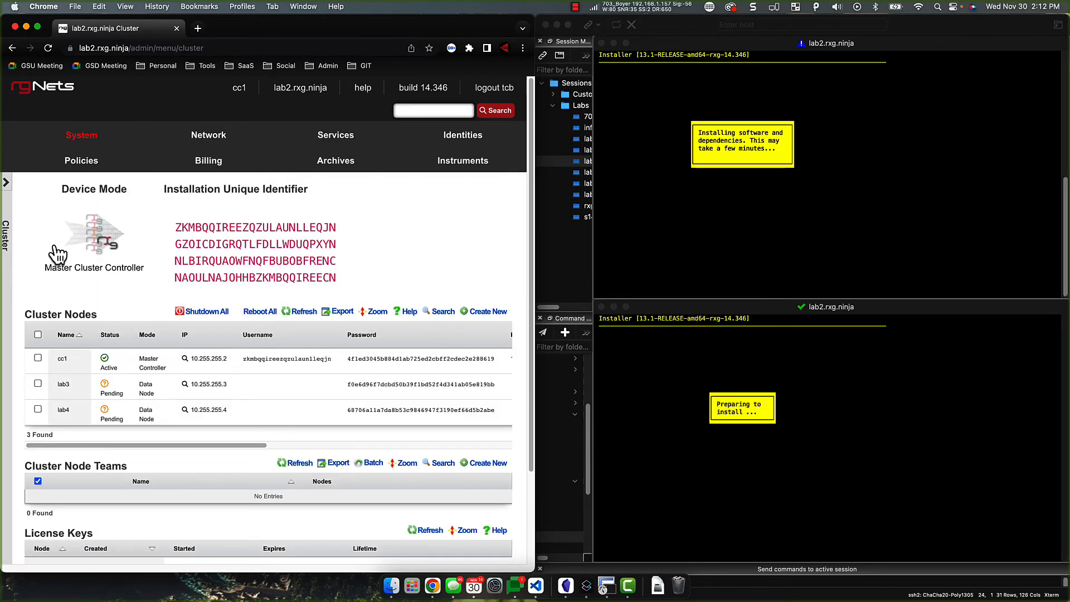
{"action": "mouse_move", "coordinate": [691, 487]}
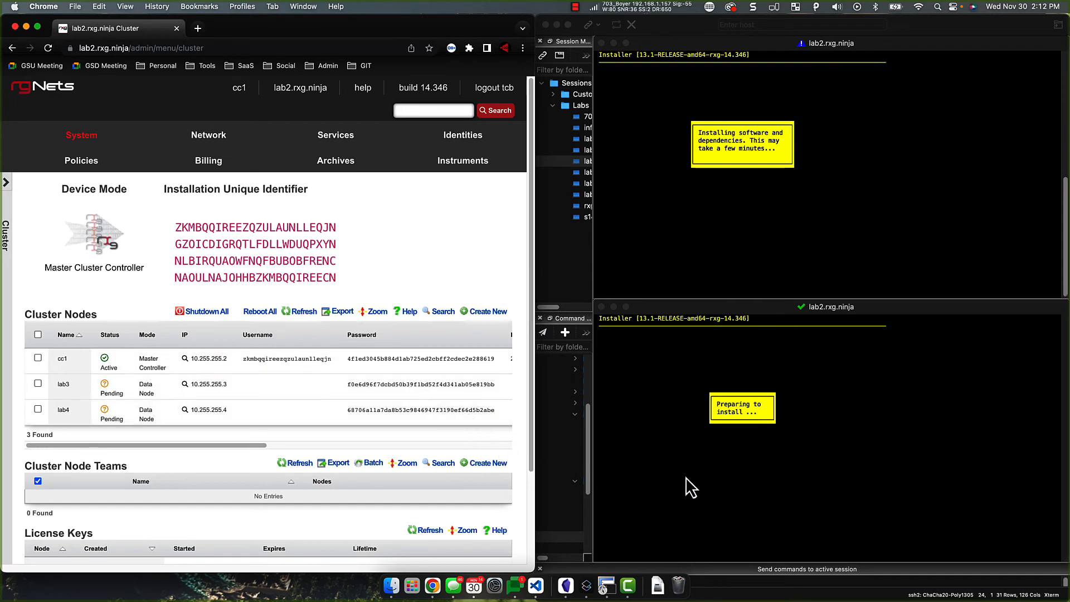
{"action": "mouse_move", "coordinate": [727, 496]}
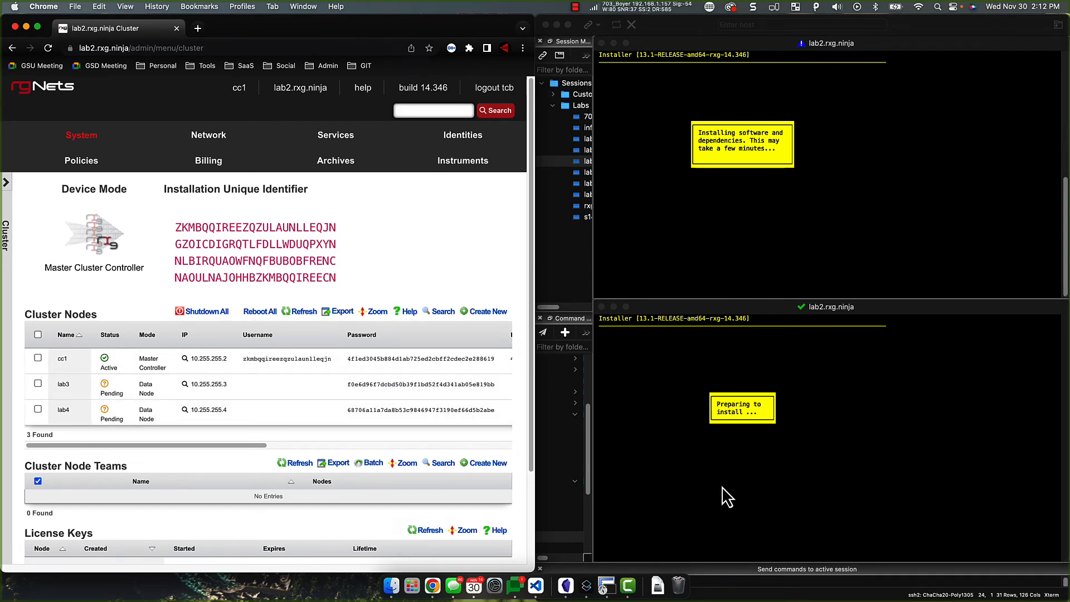